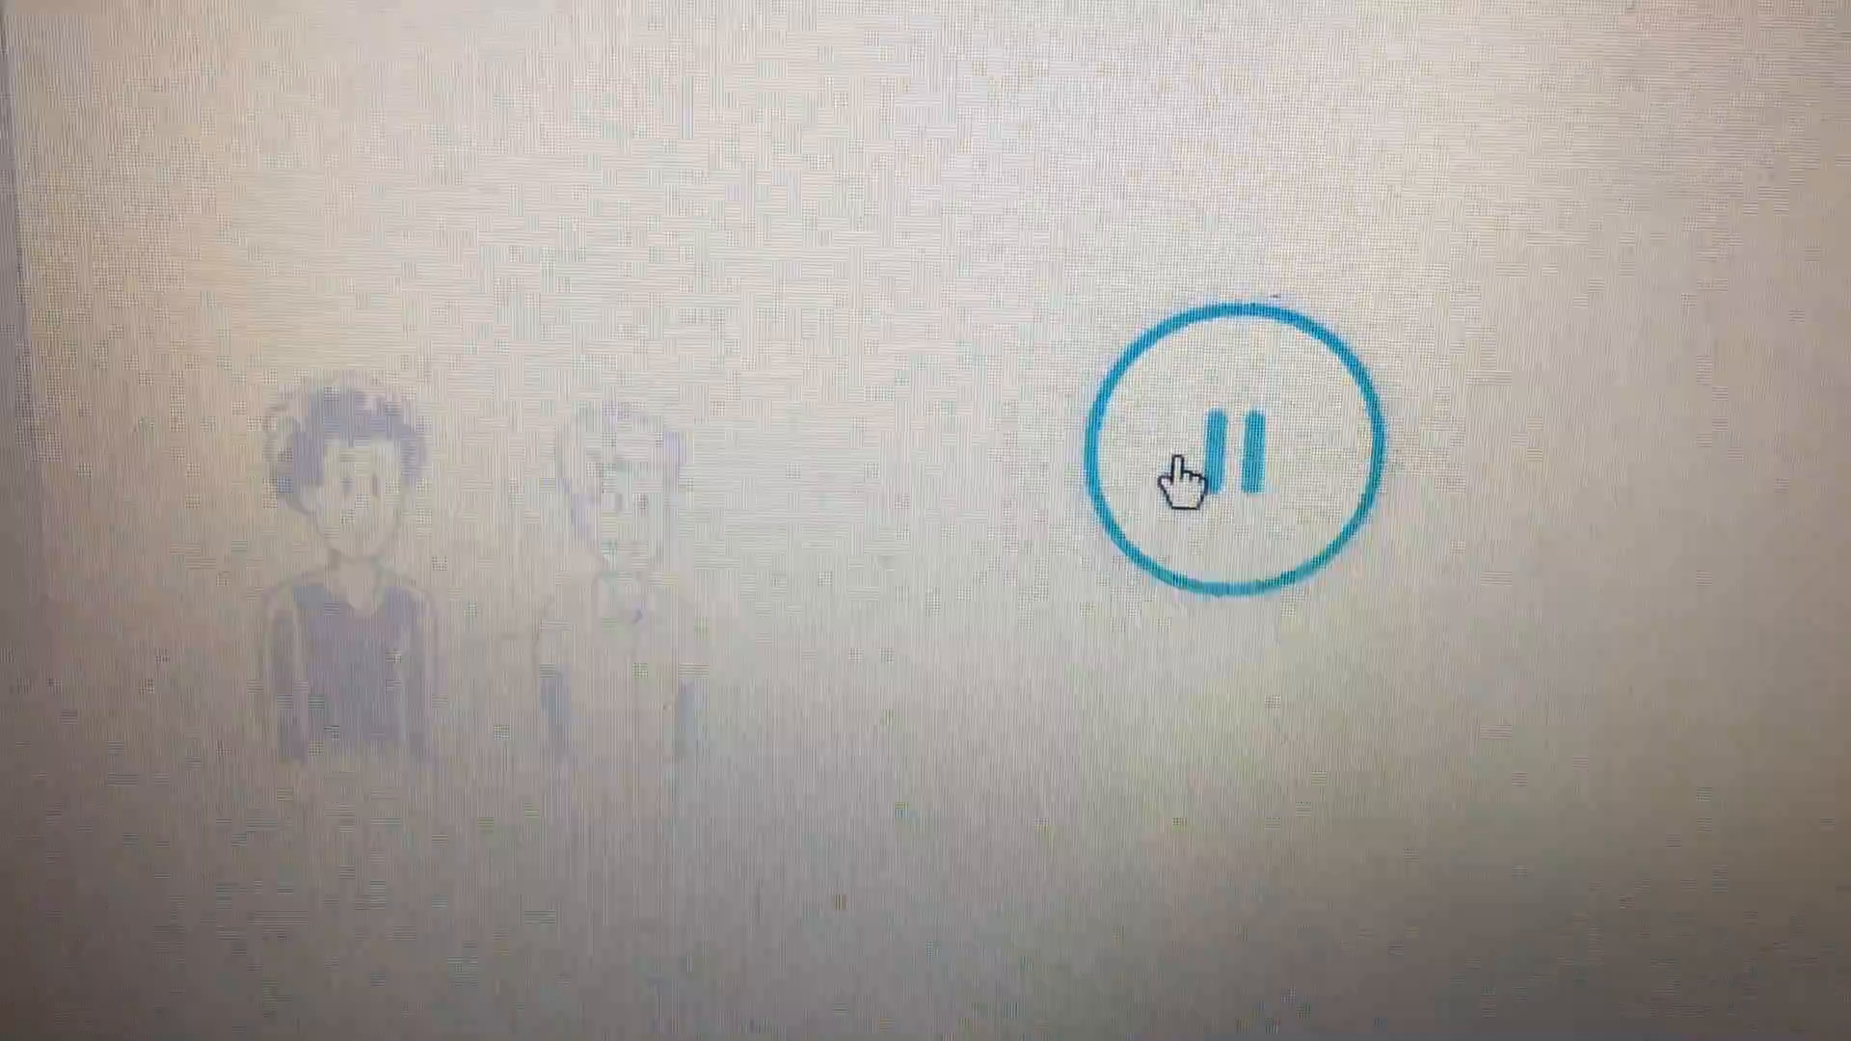
left_click(1227, 466)
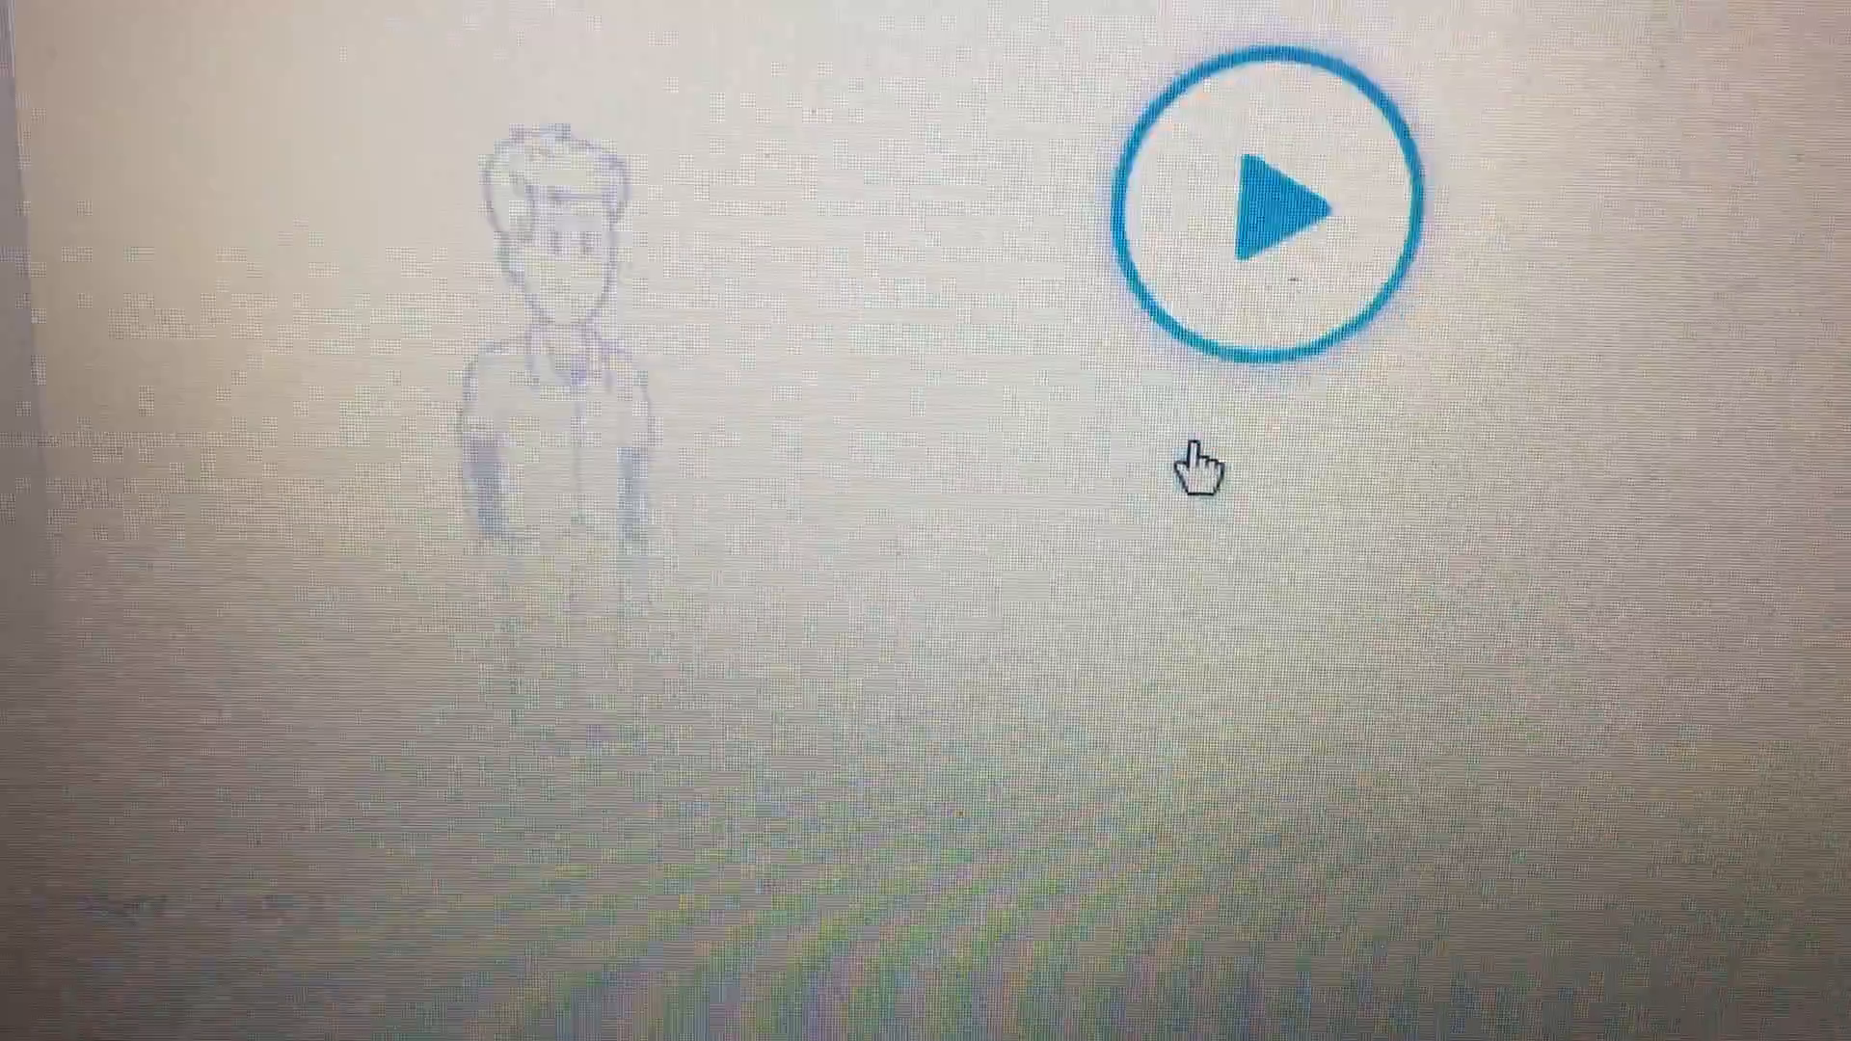
left_click(1263, 201)
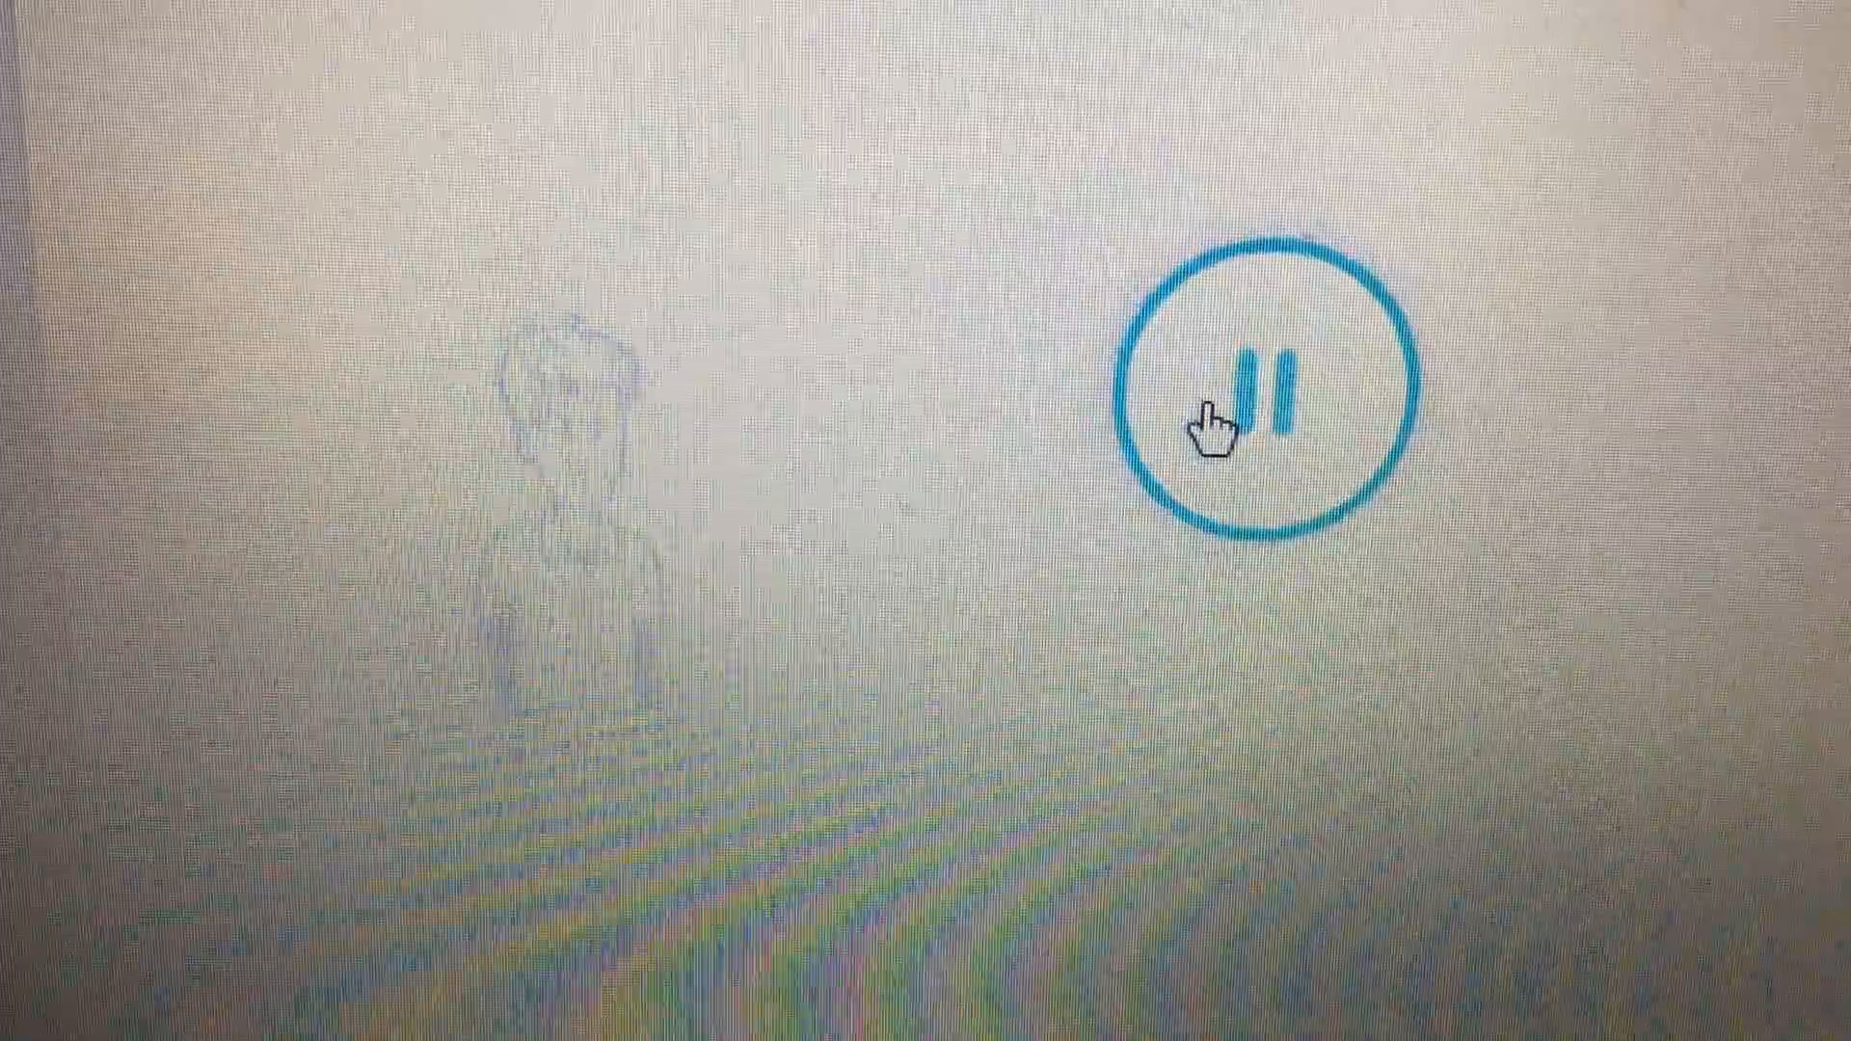
left_click(1263, 395)
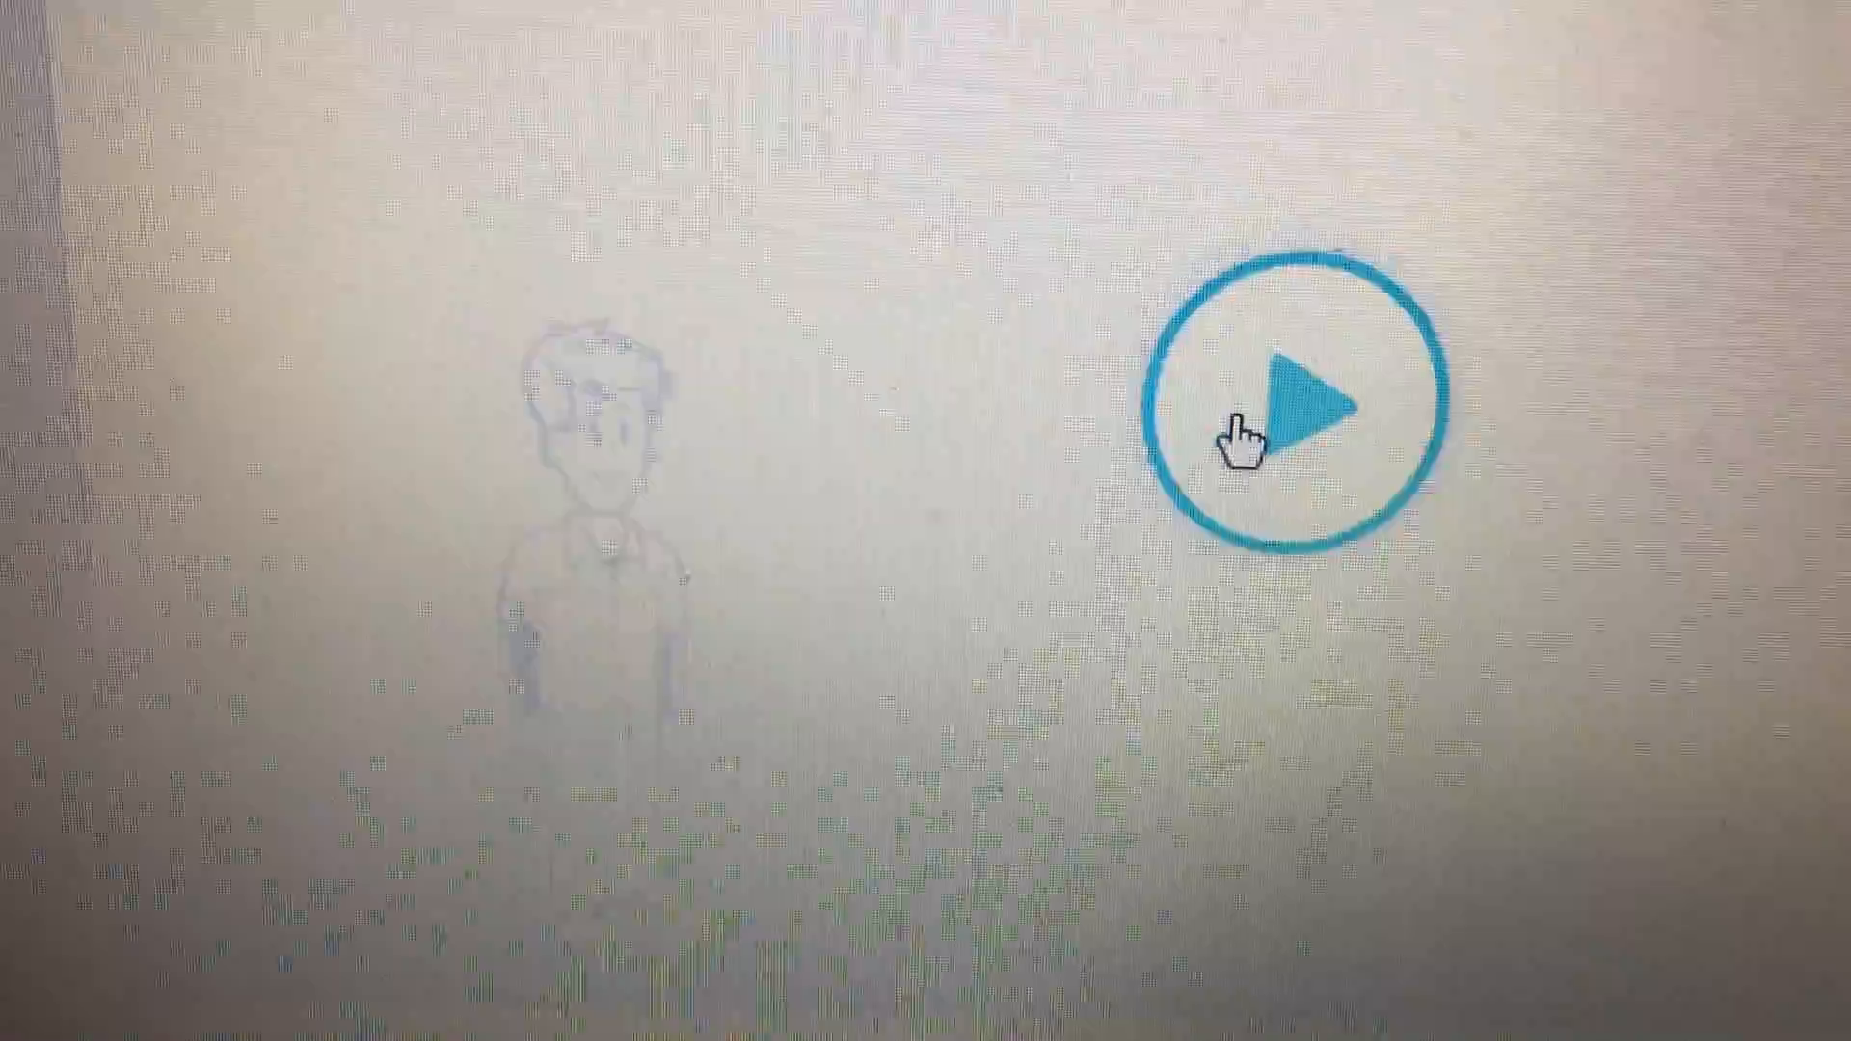
left_click(1292, 407)
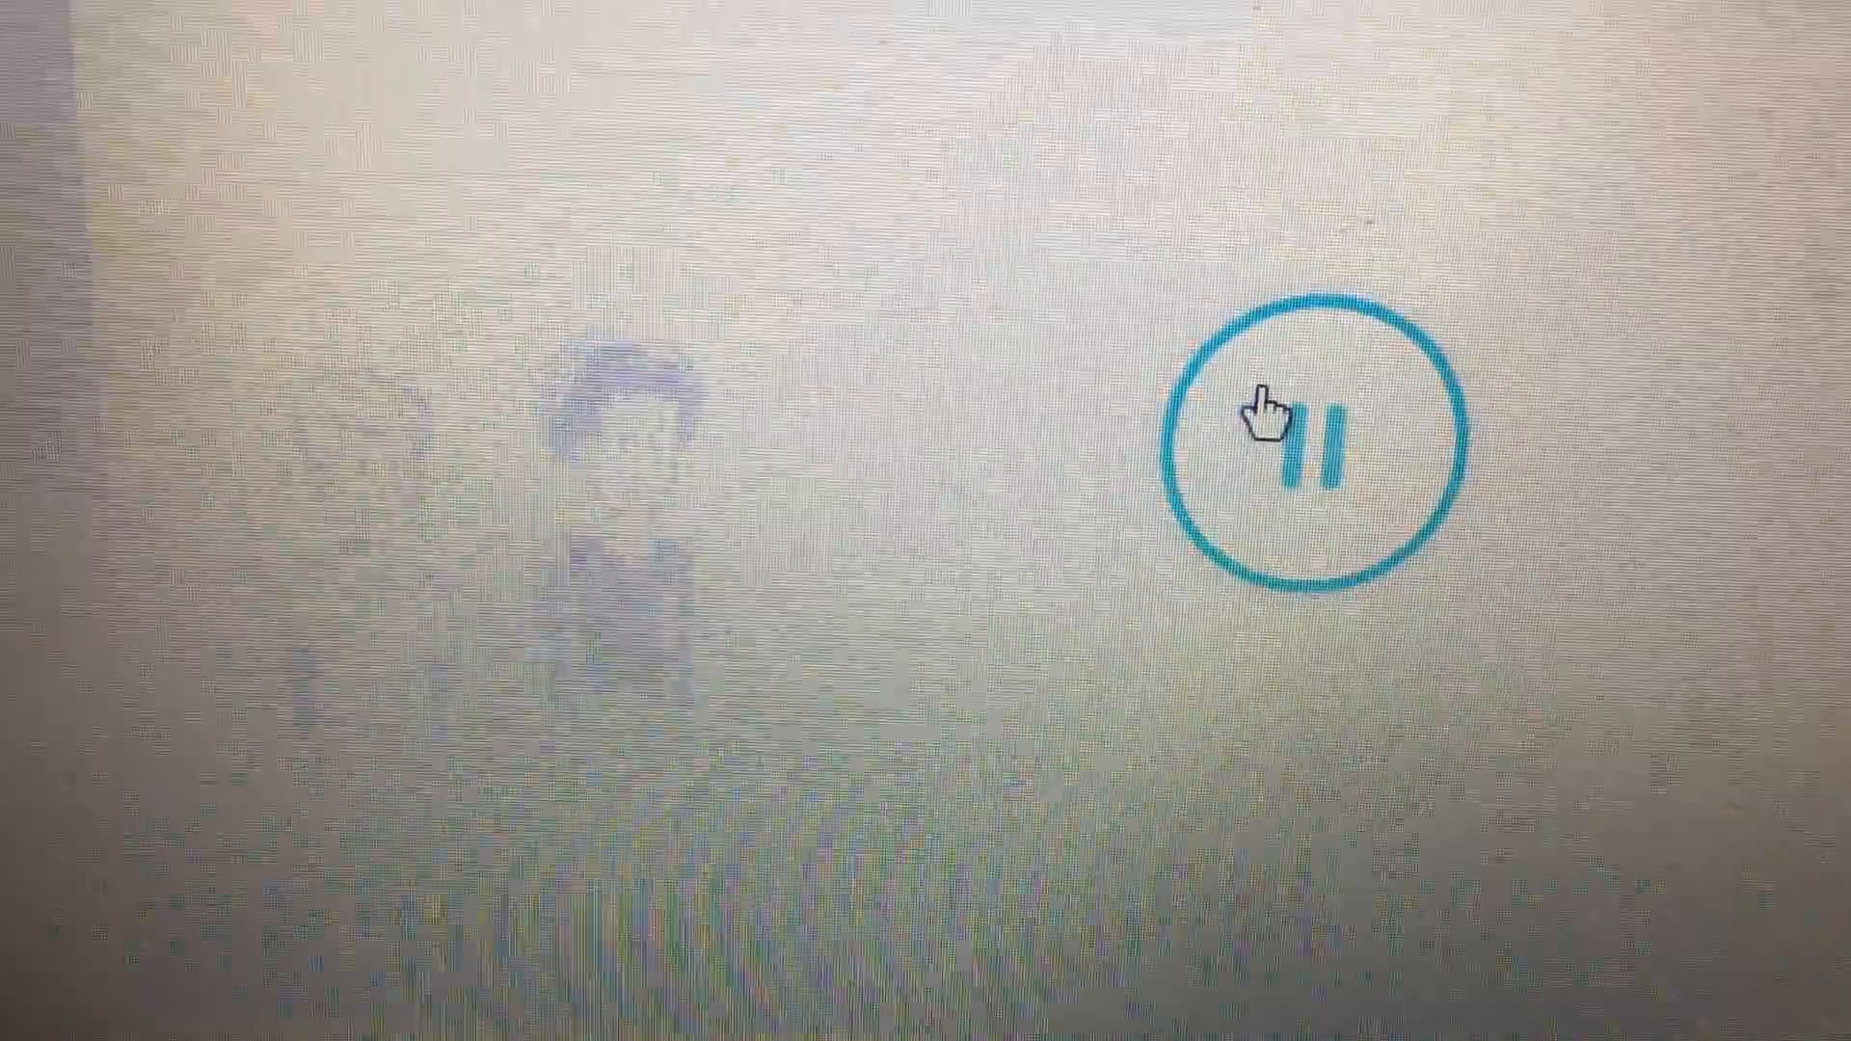
left_click(1308, 425)
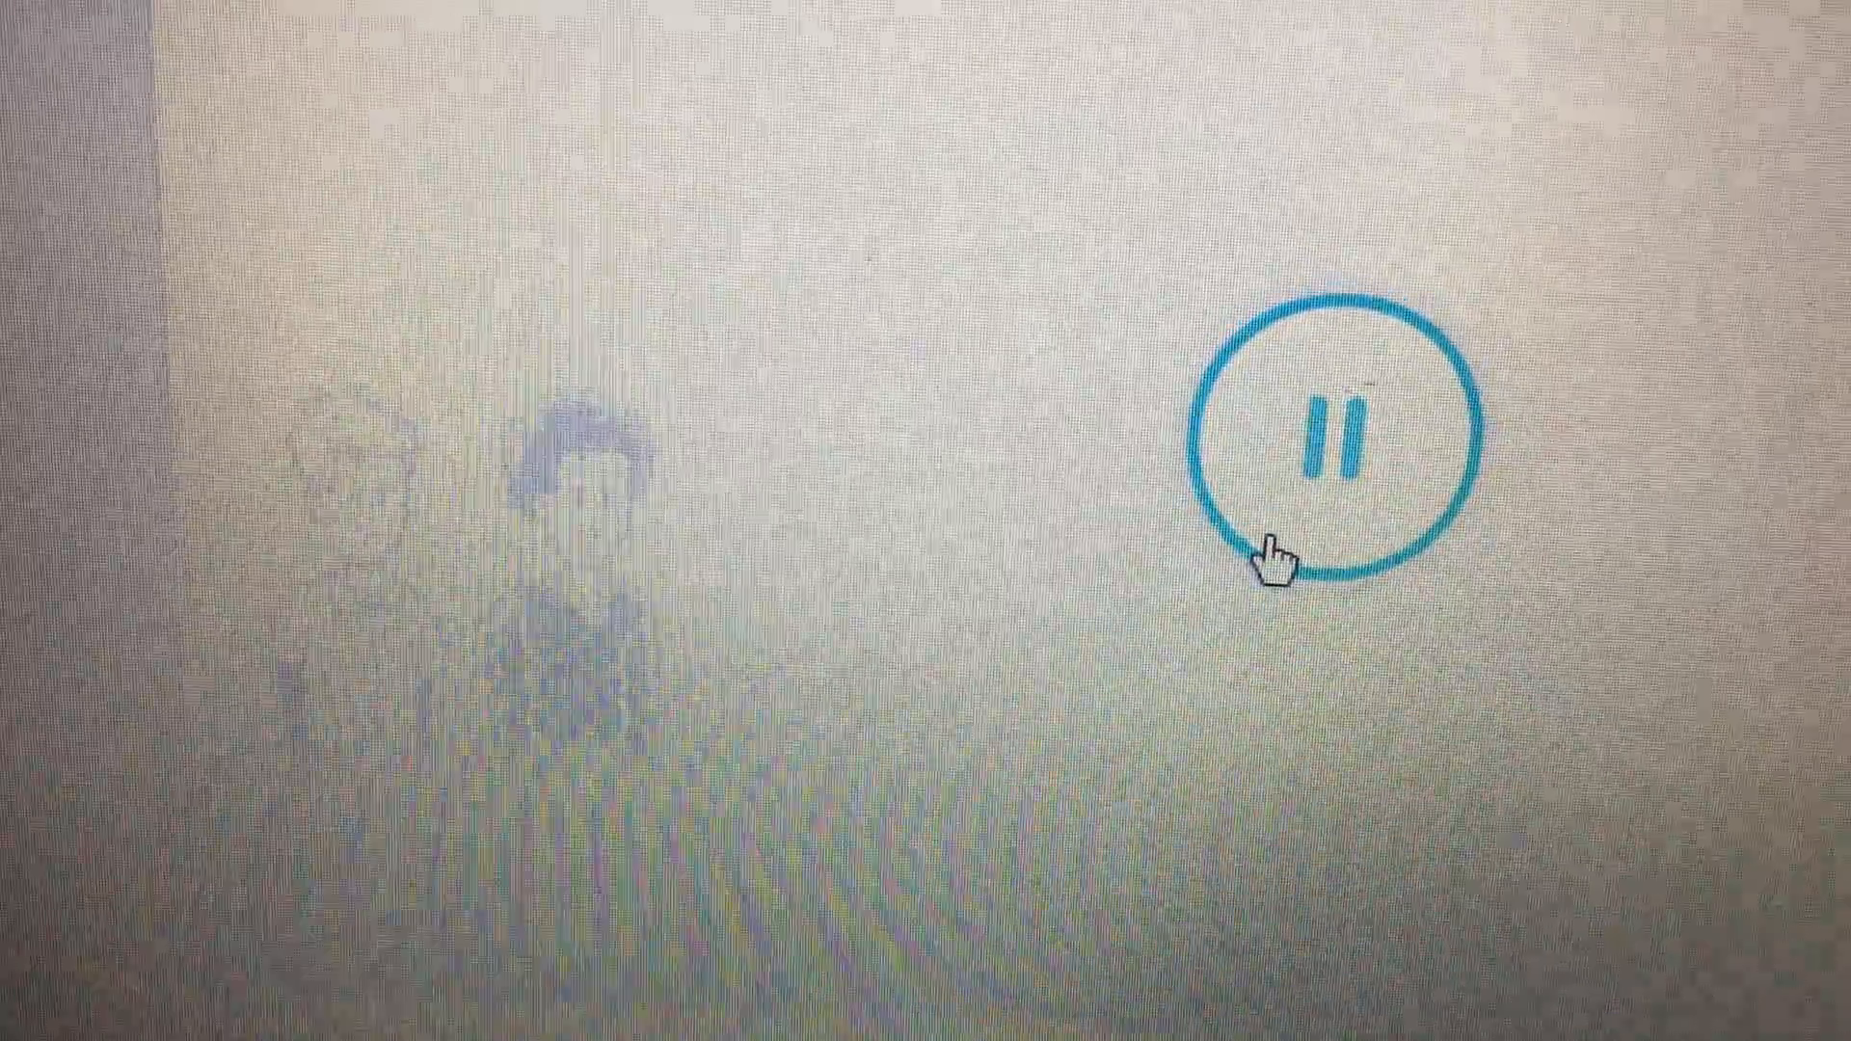
left_click(1310, 472)
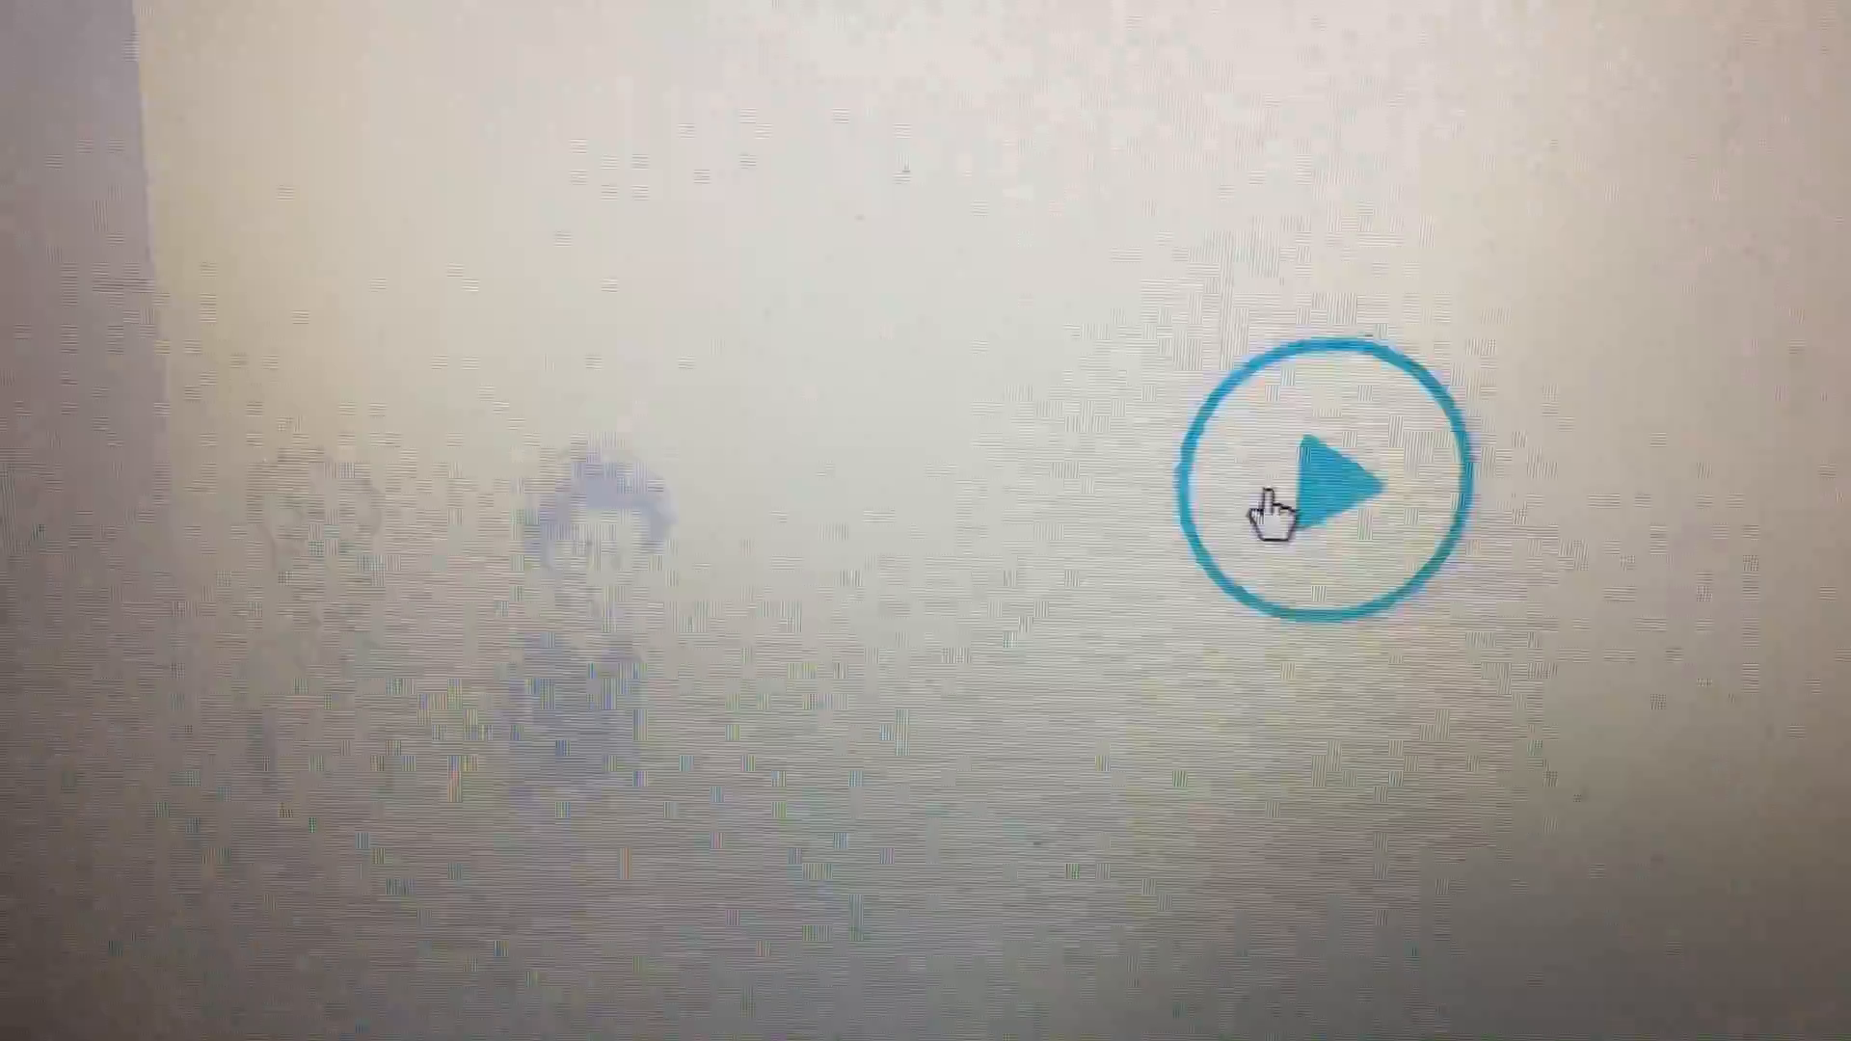
left_click(1321, 484)
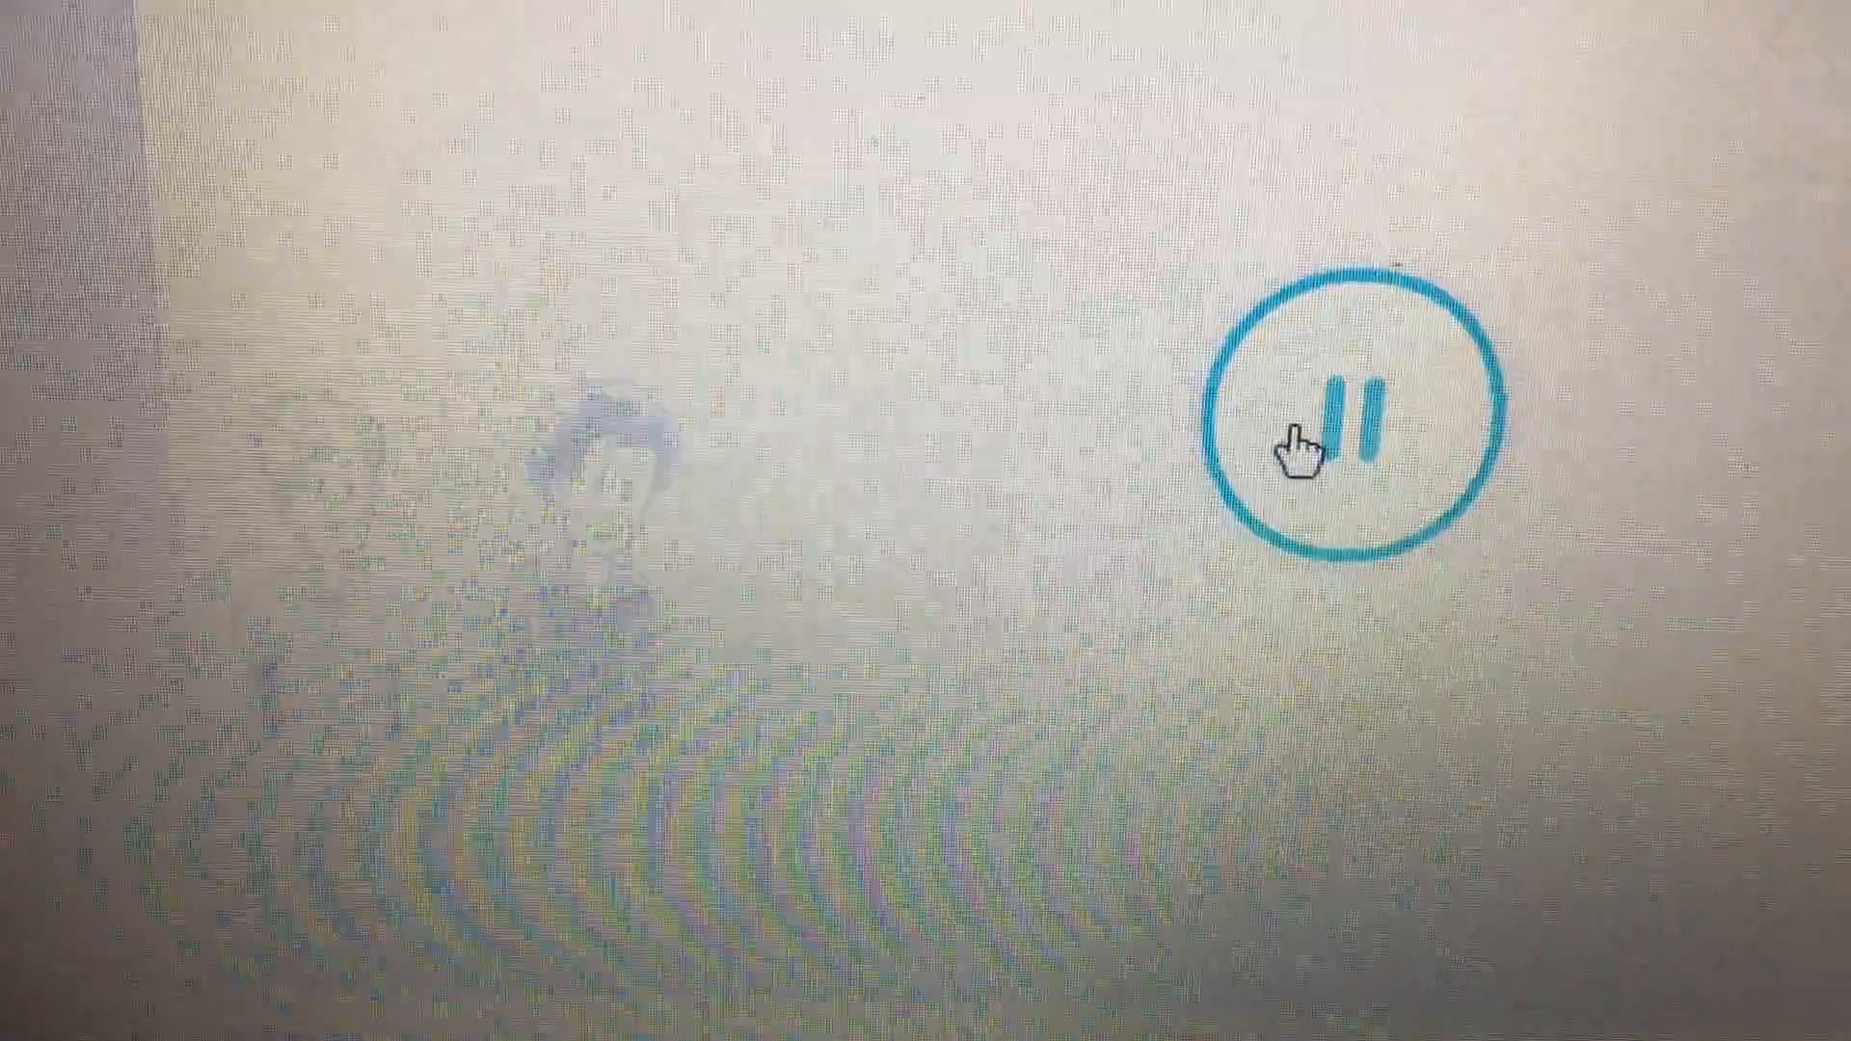
left_click(1342, 425)
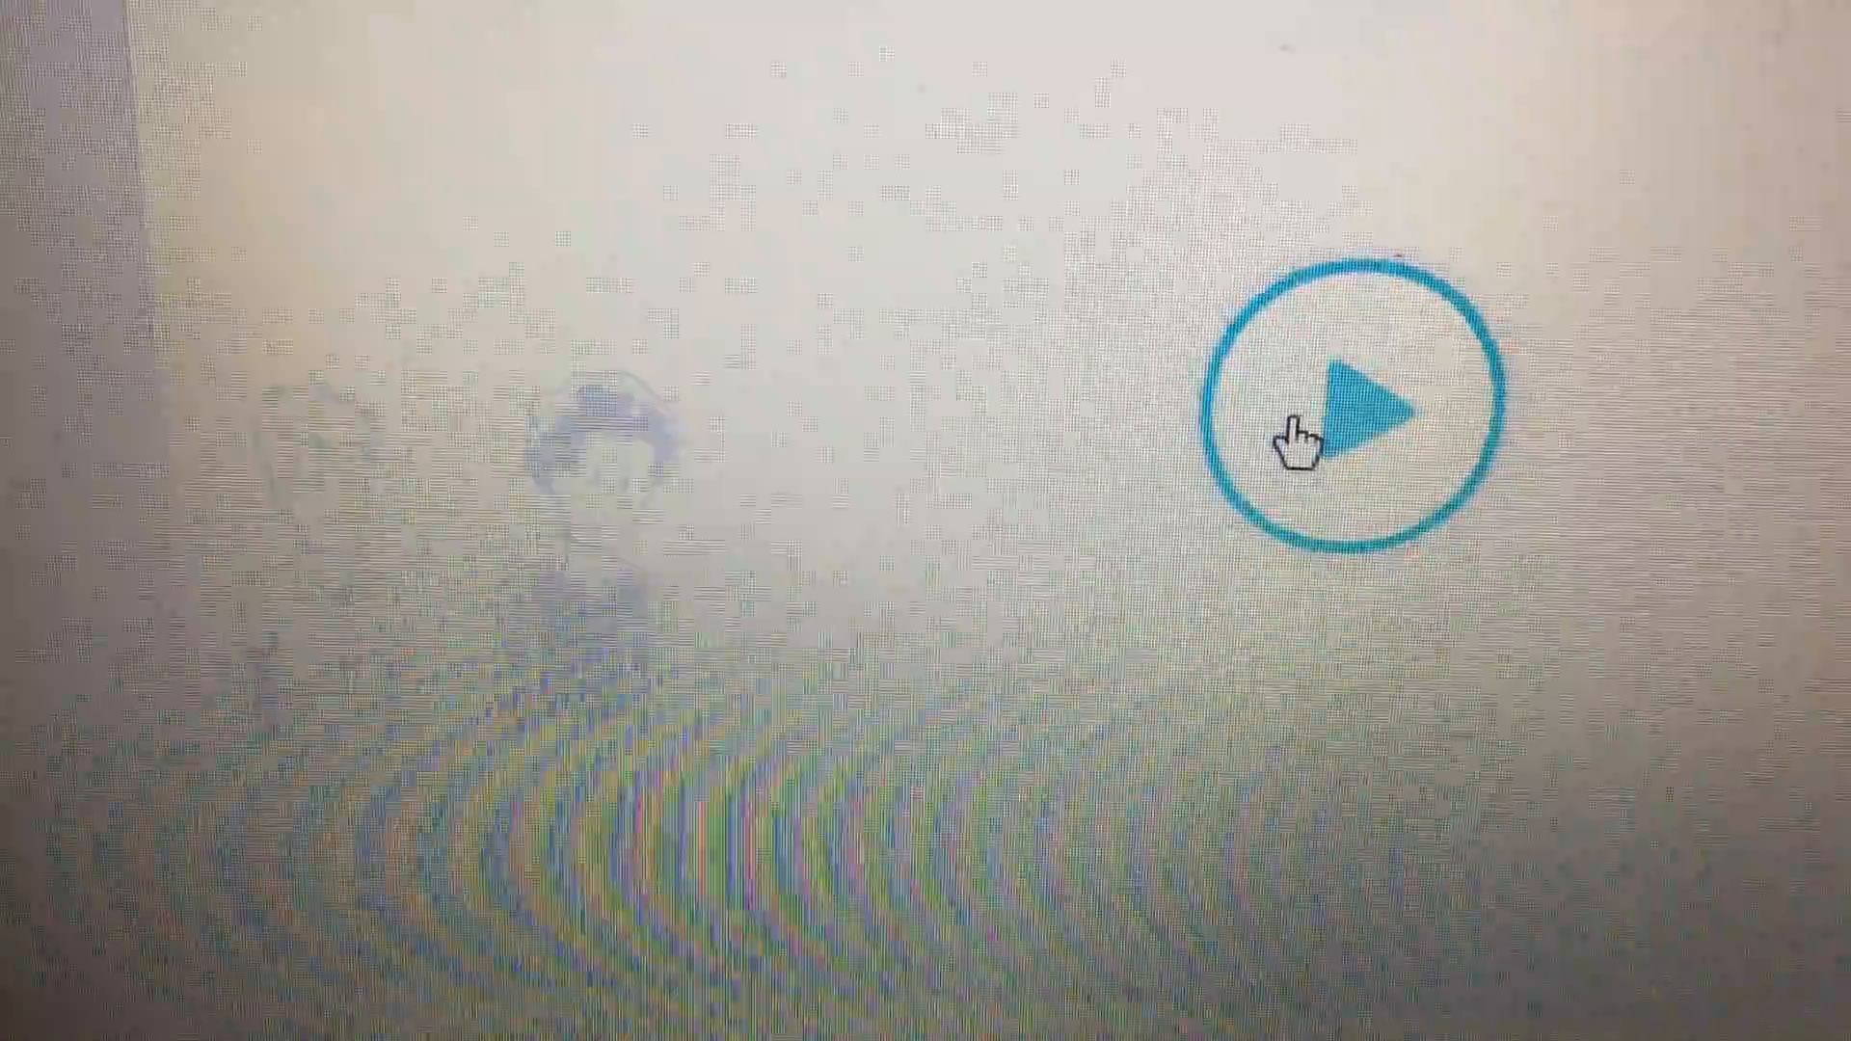
left_click(1363, 431)
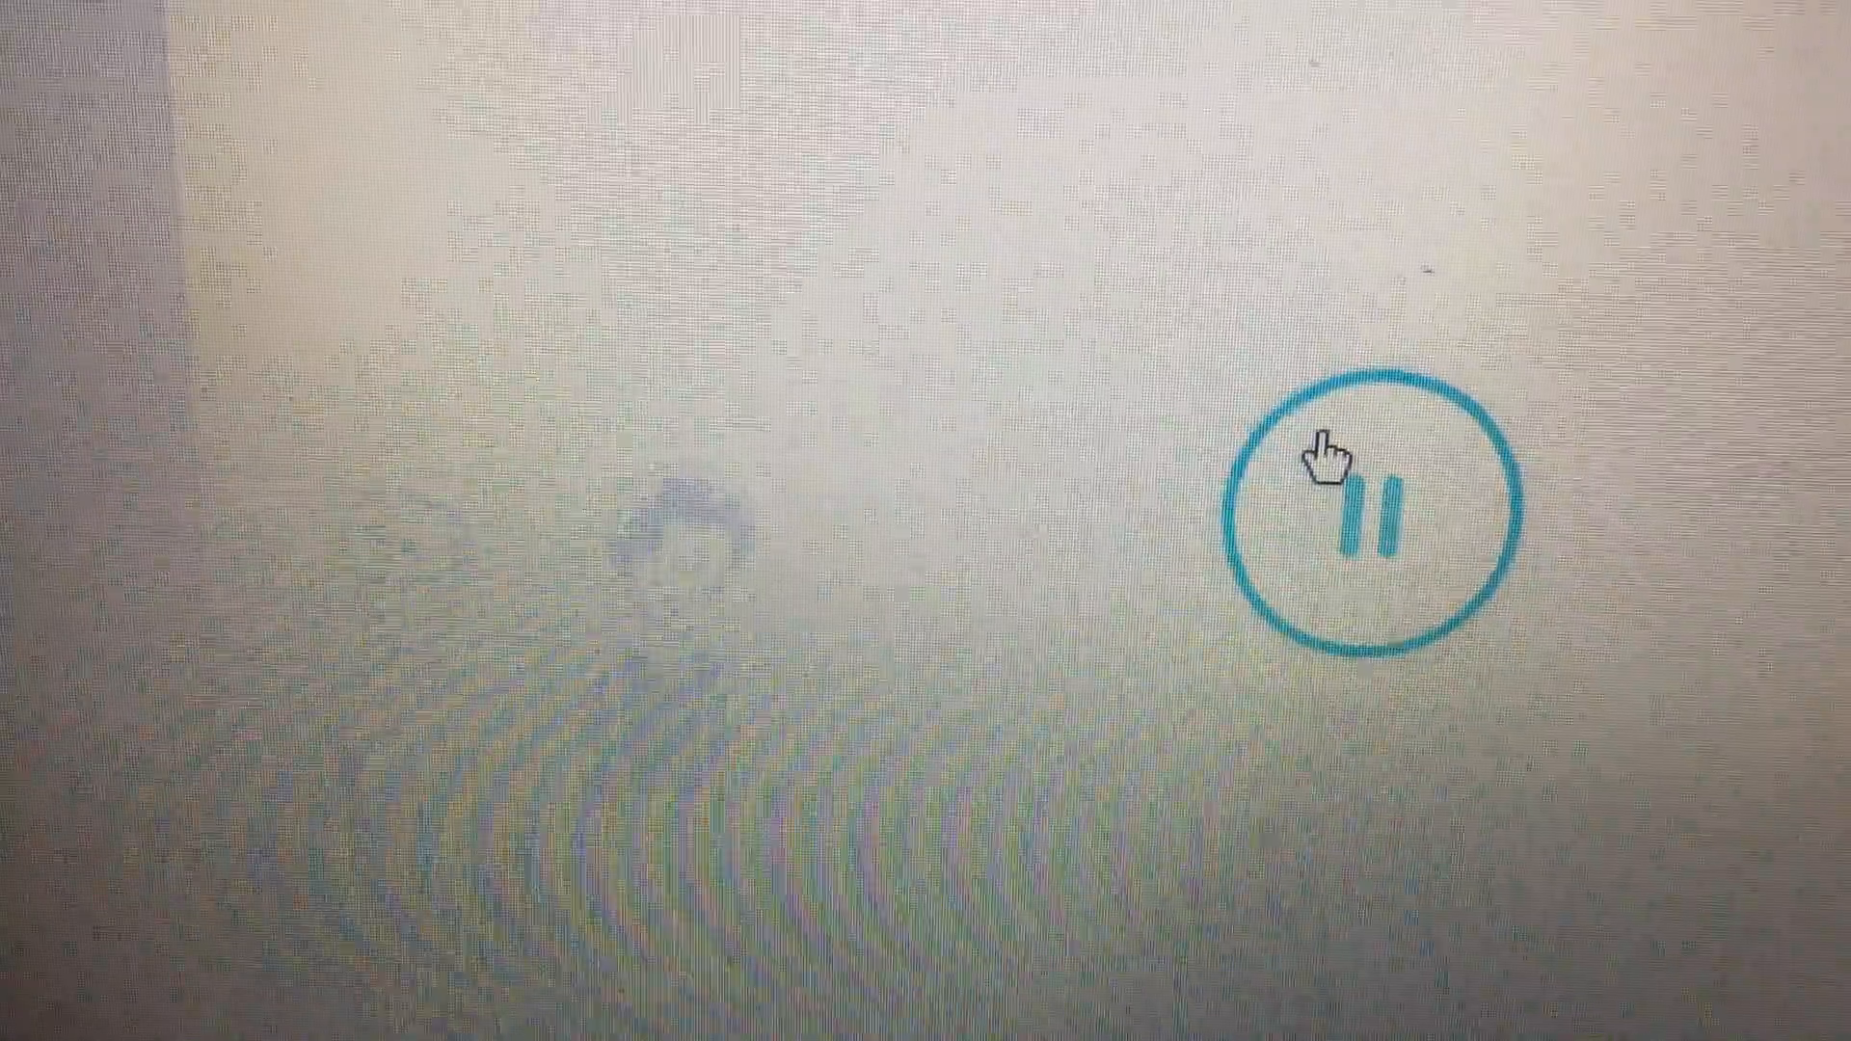
left_click(1366, 508)
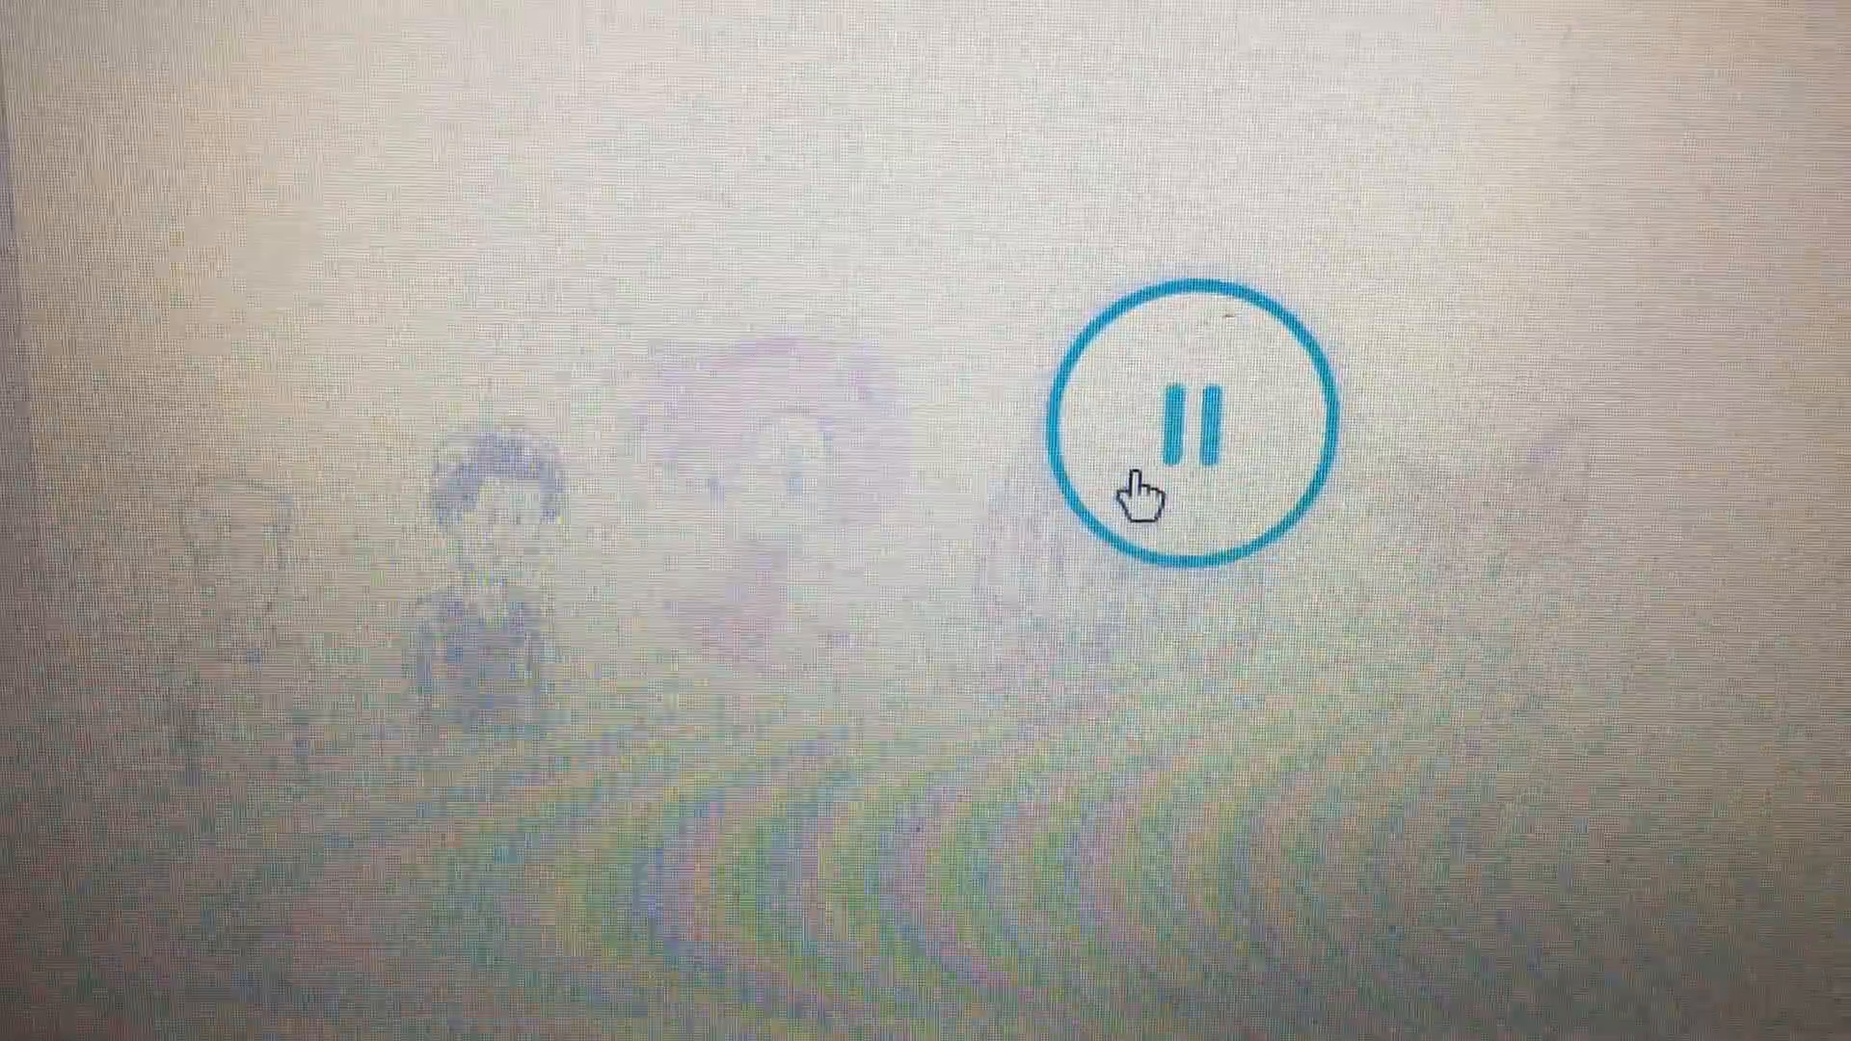
left_click(1186, 425)
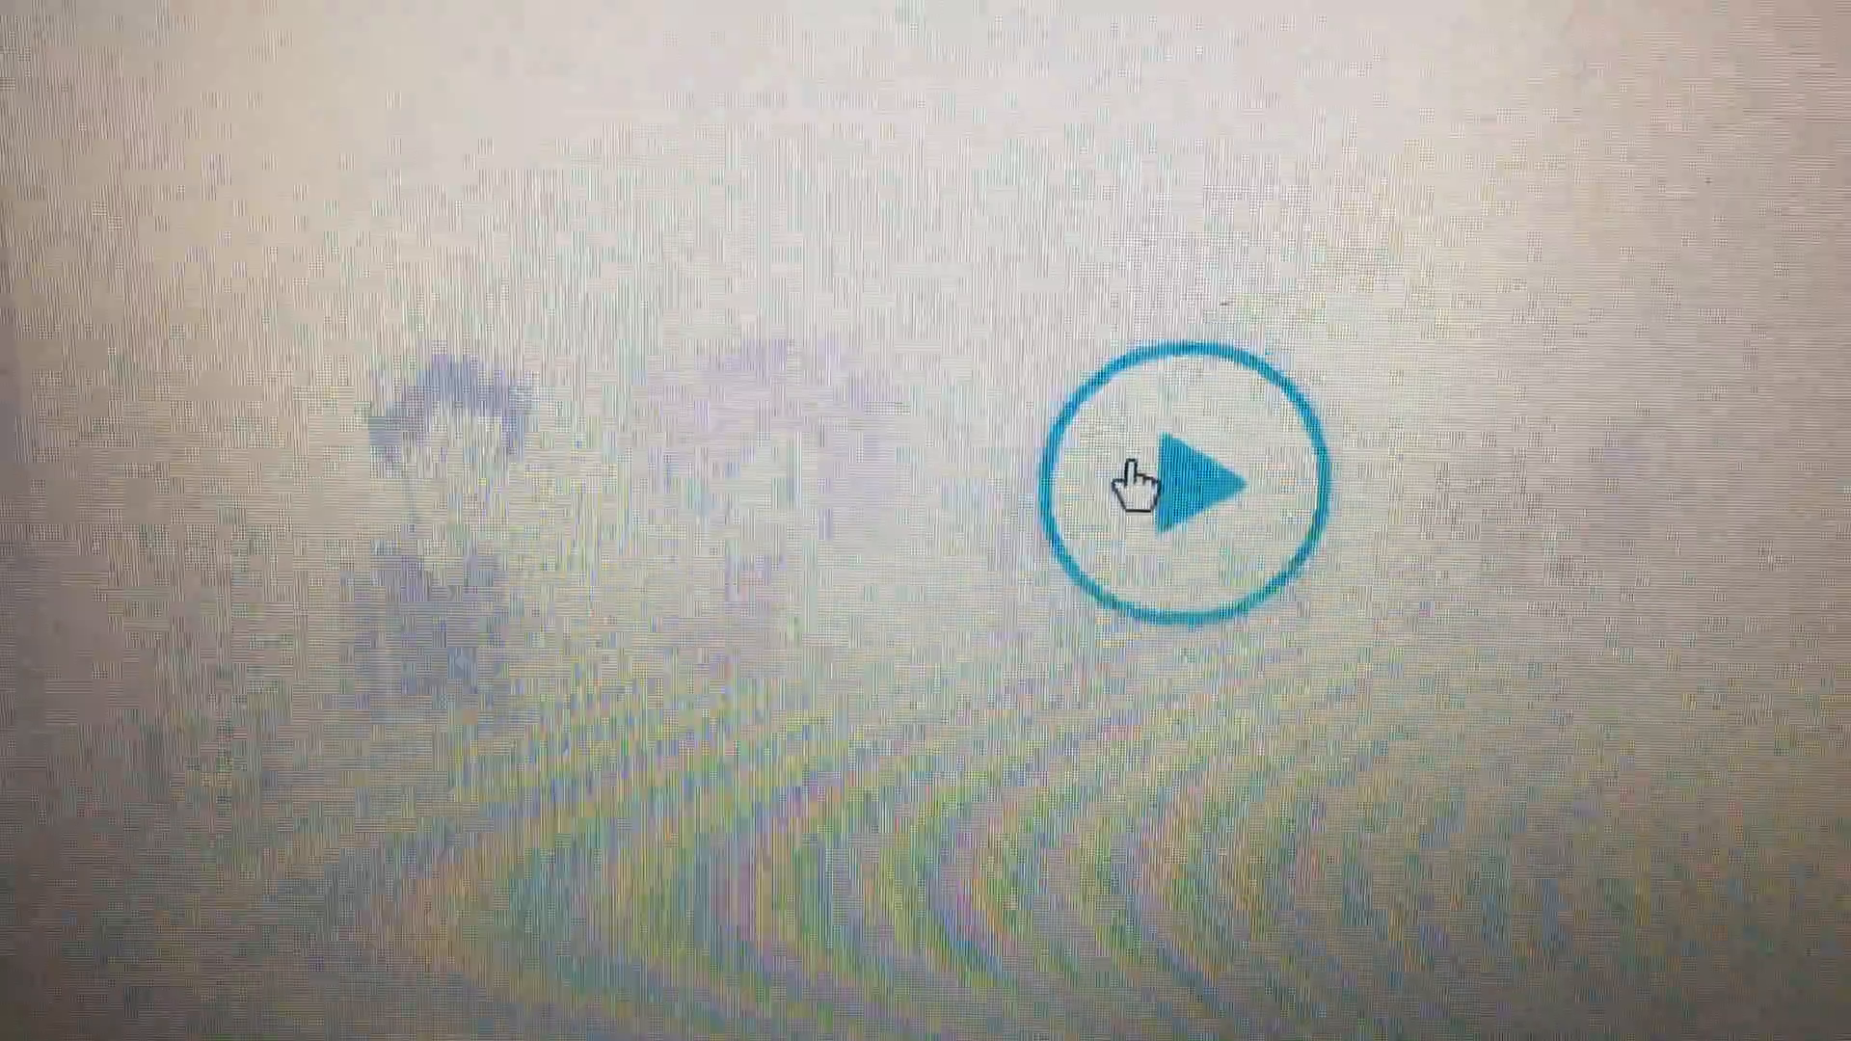
left_click(1187, 478)
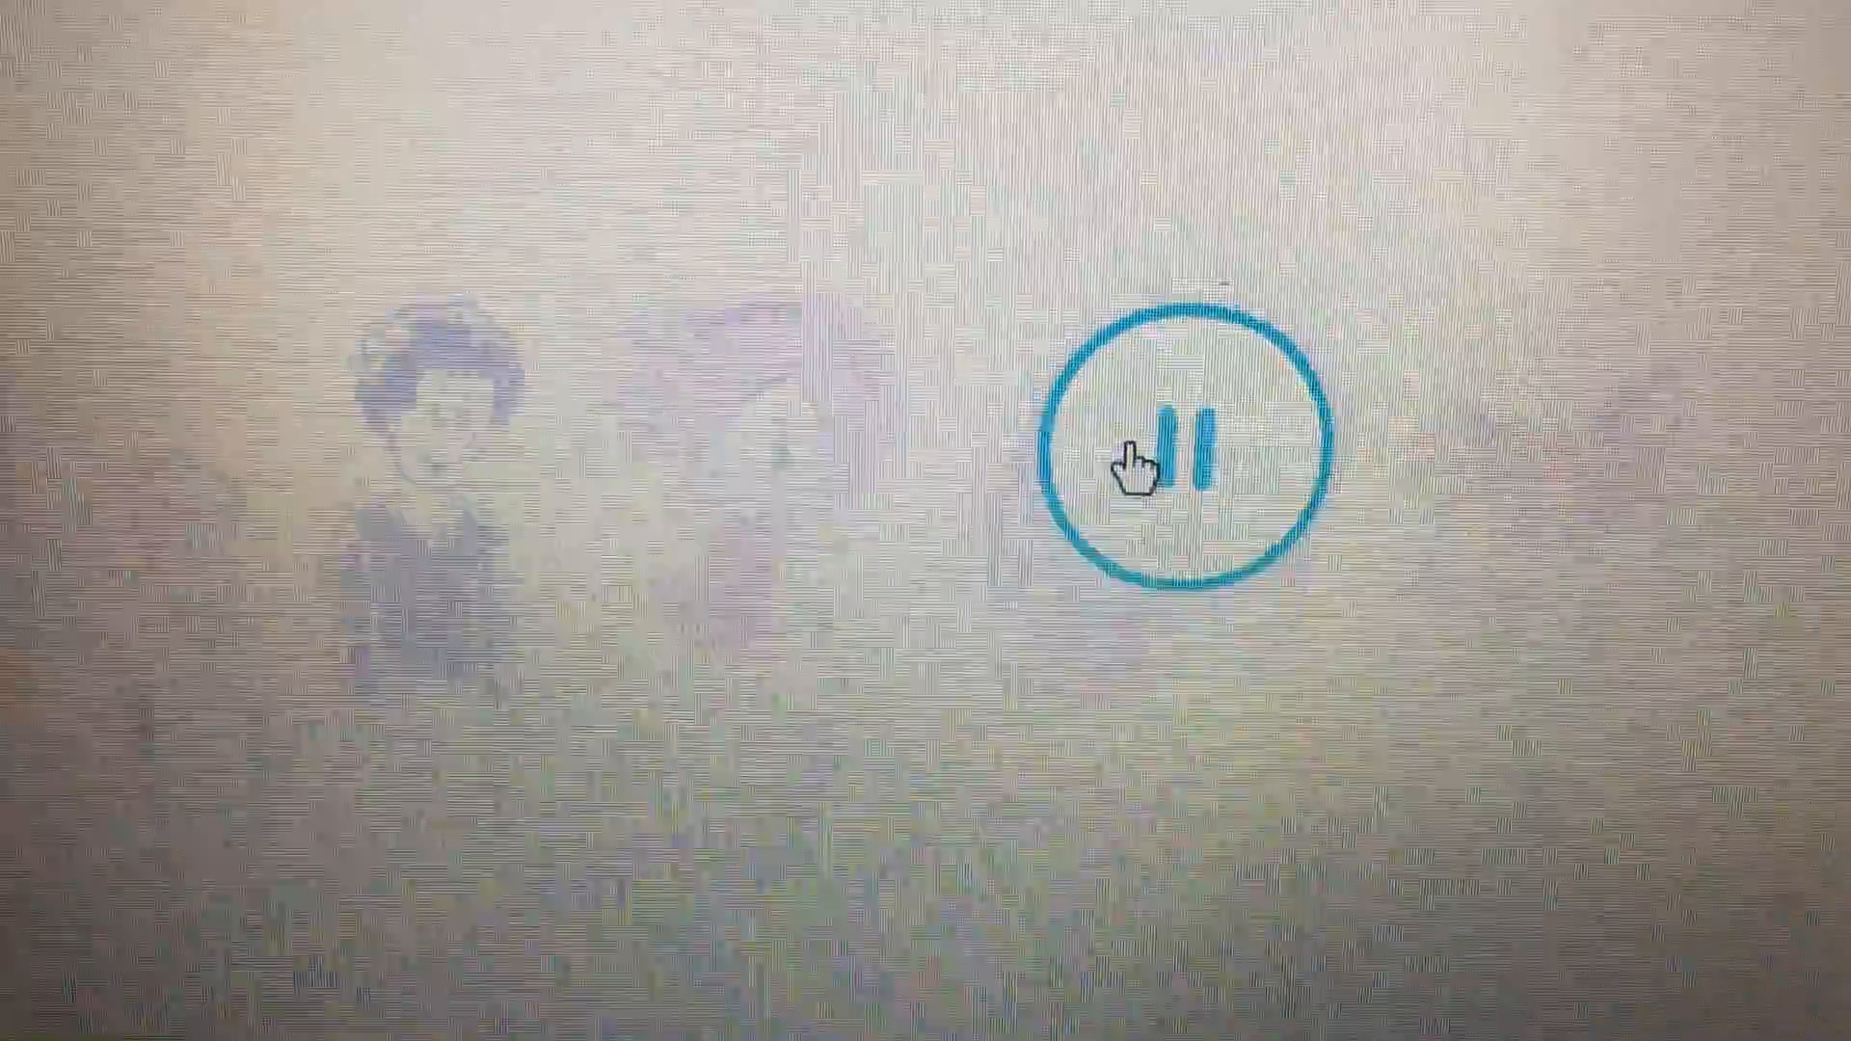
left_click(1180, 454)
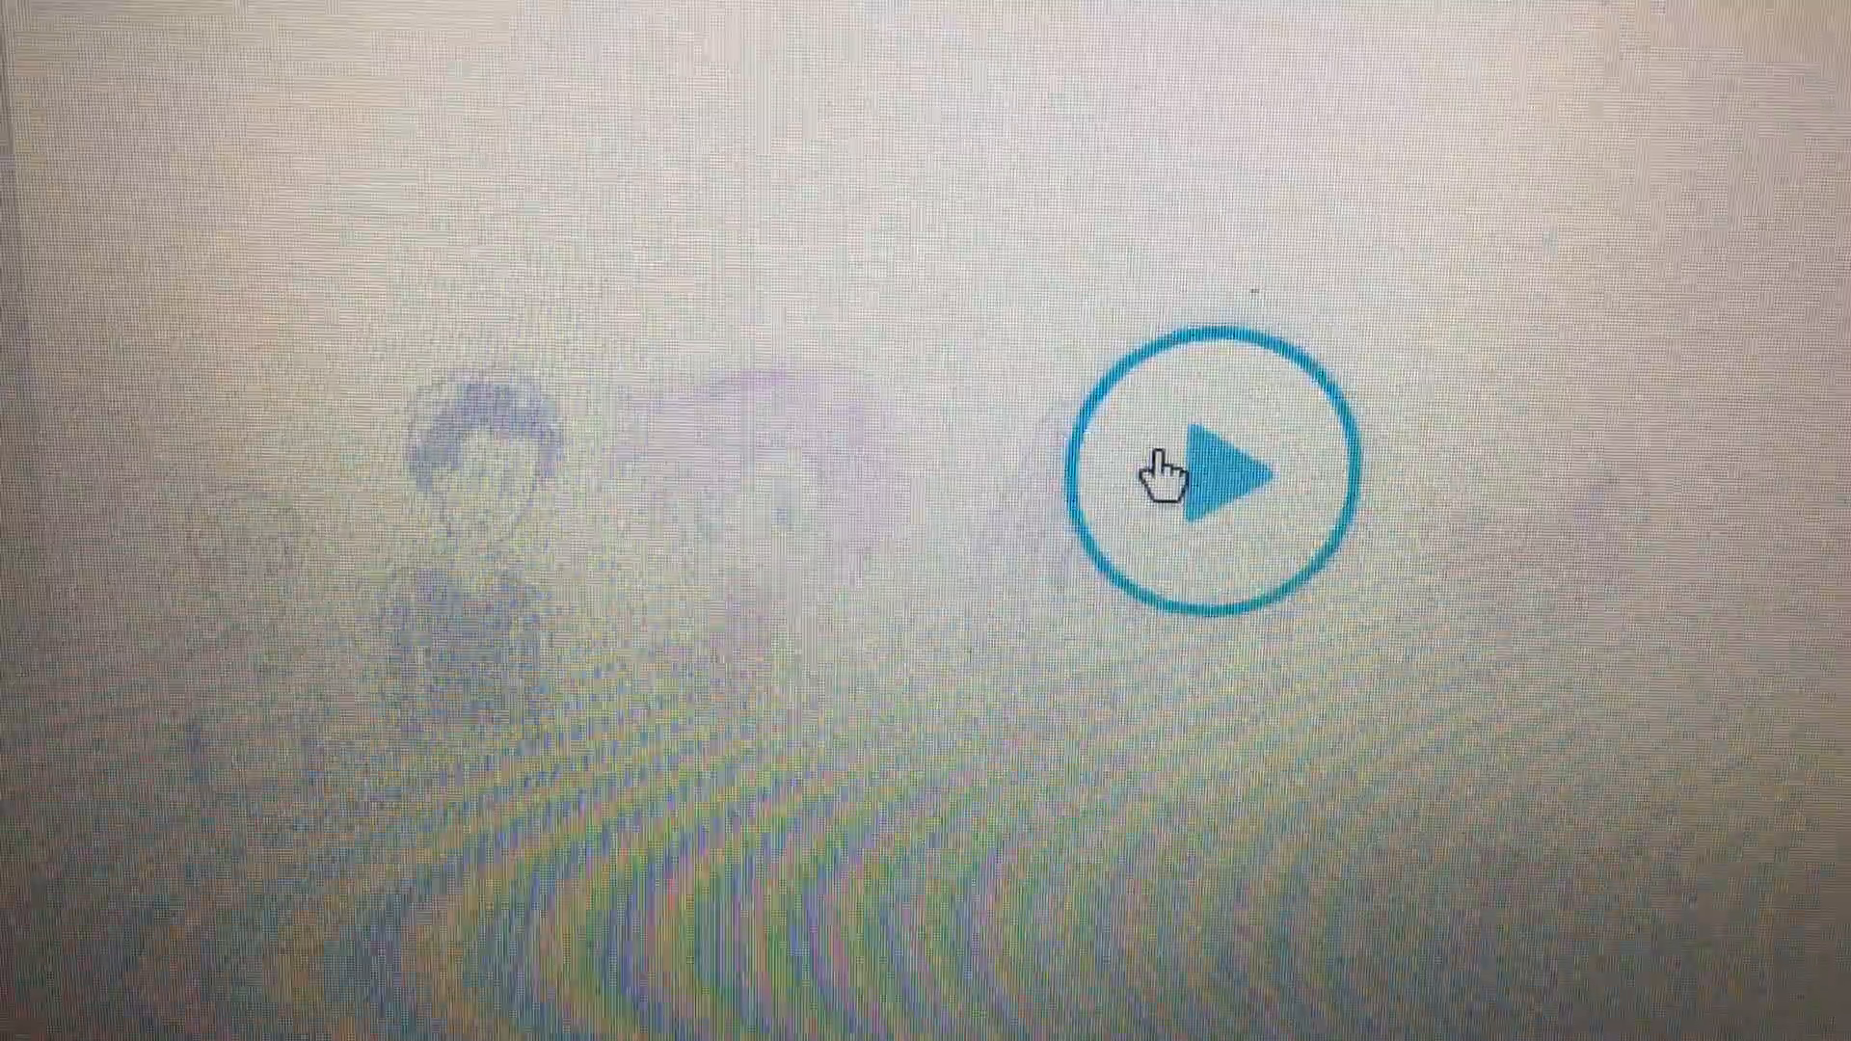
left_click(1215, 461)
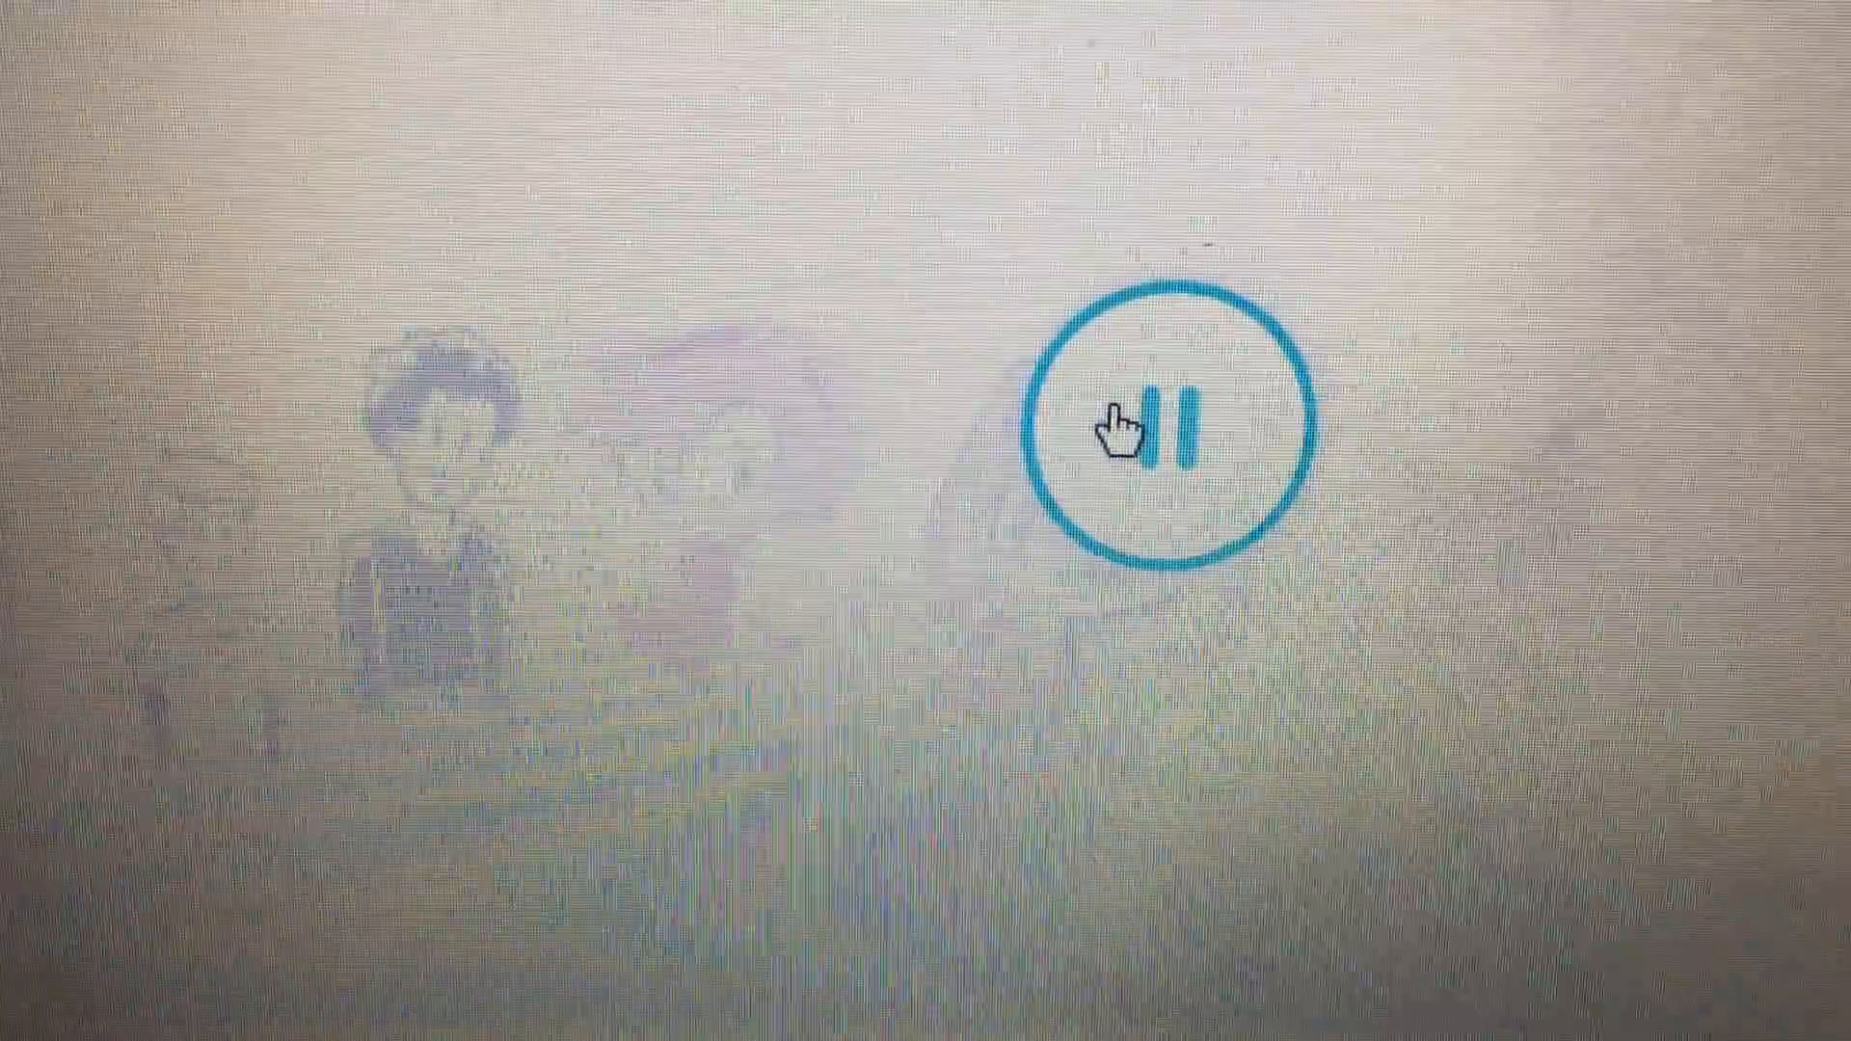
left_click(1162, 425)
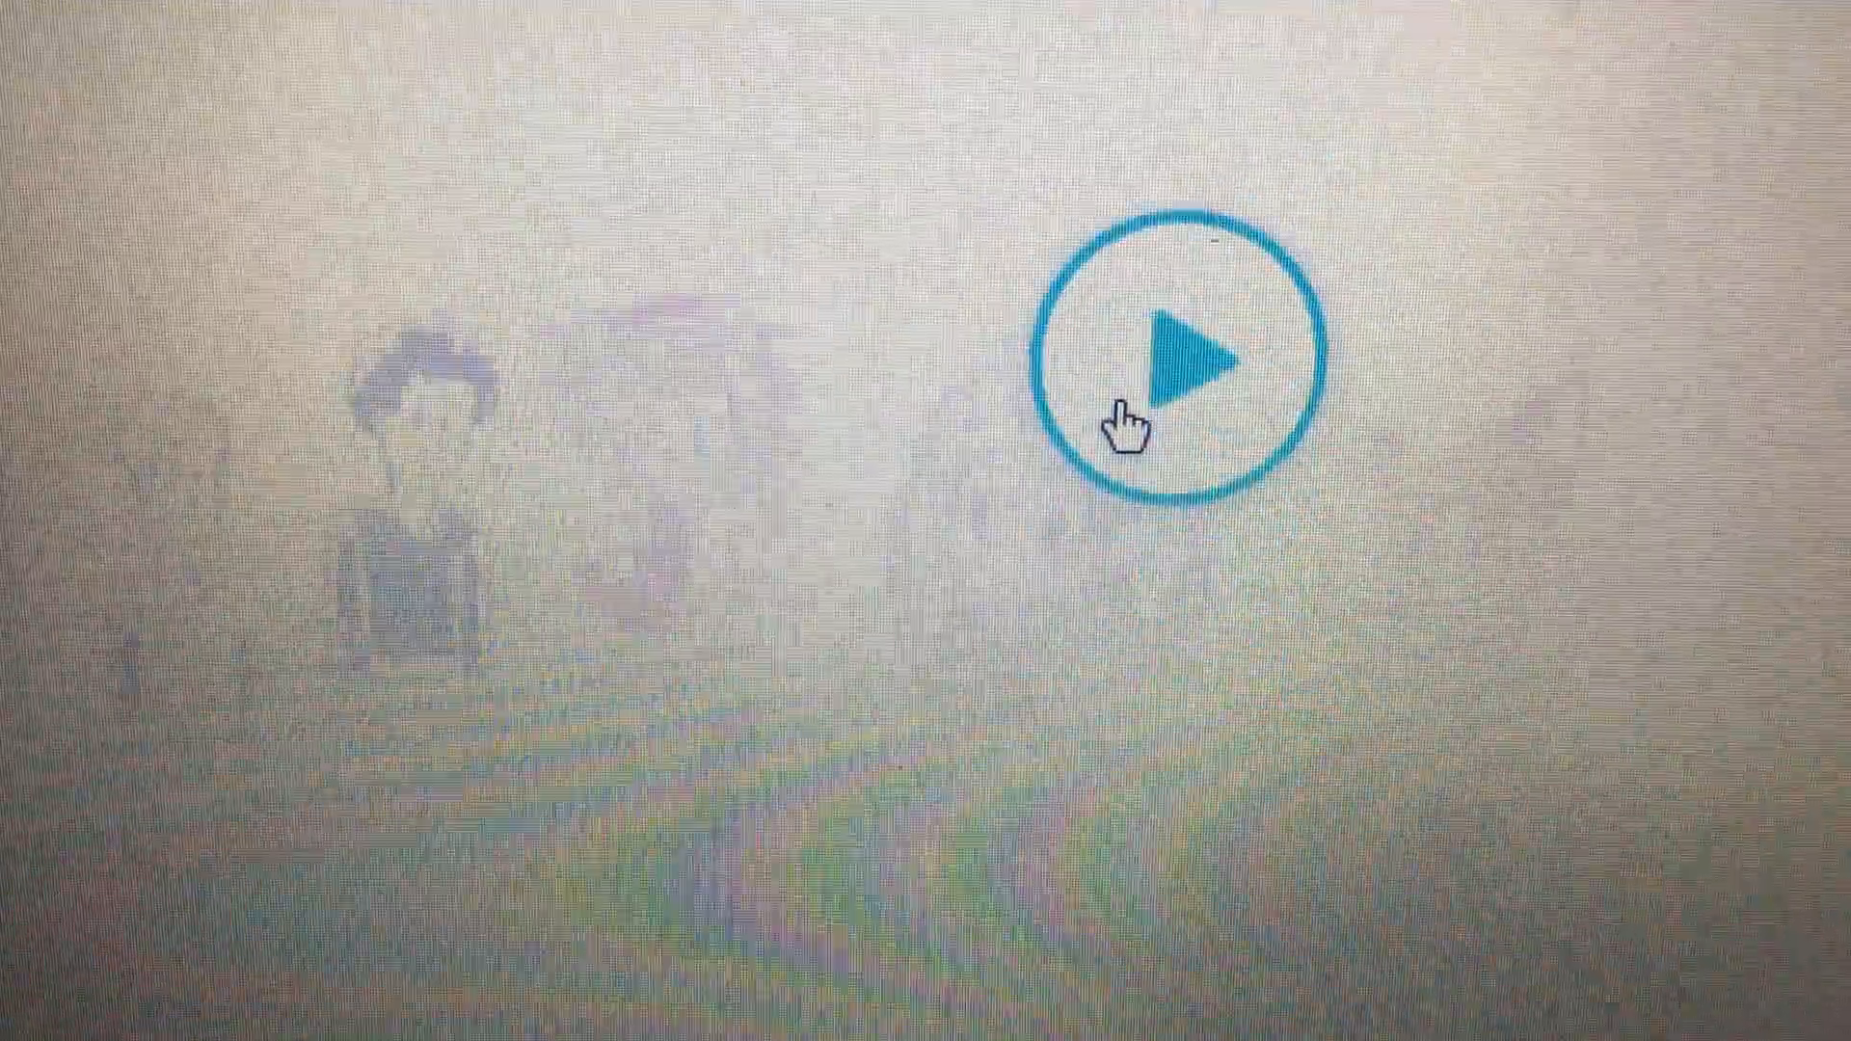
left_click(1186, 354)
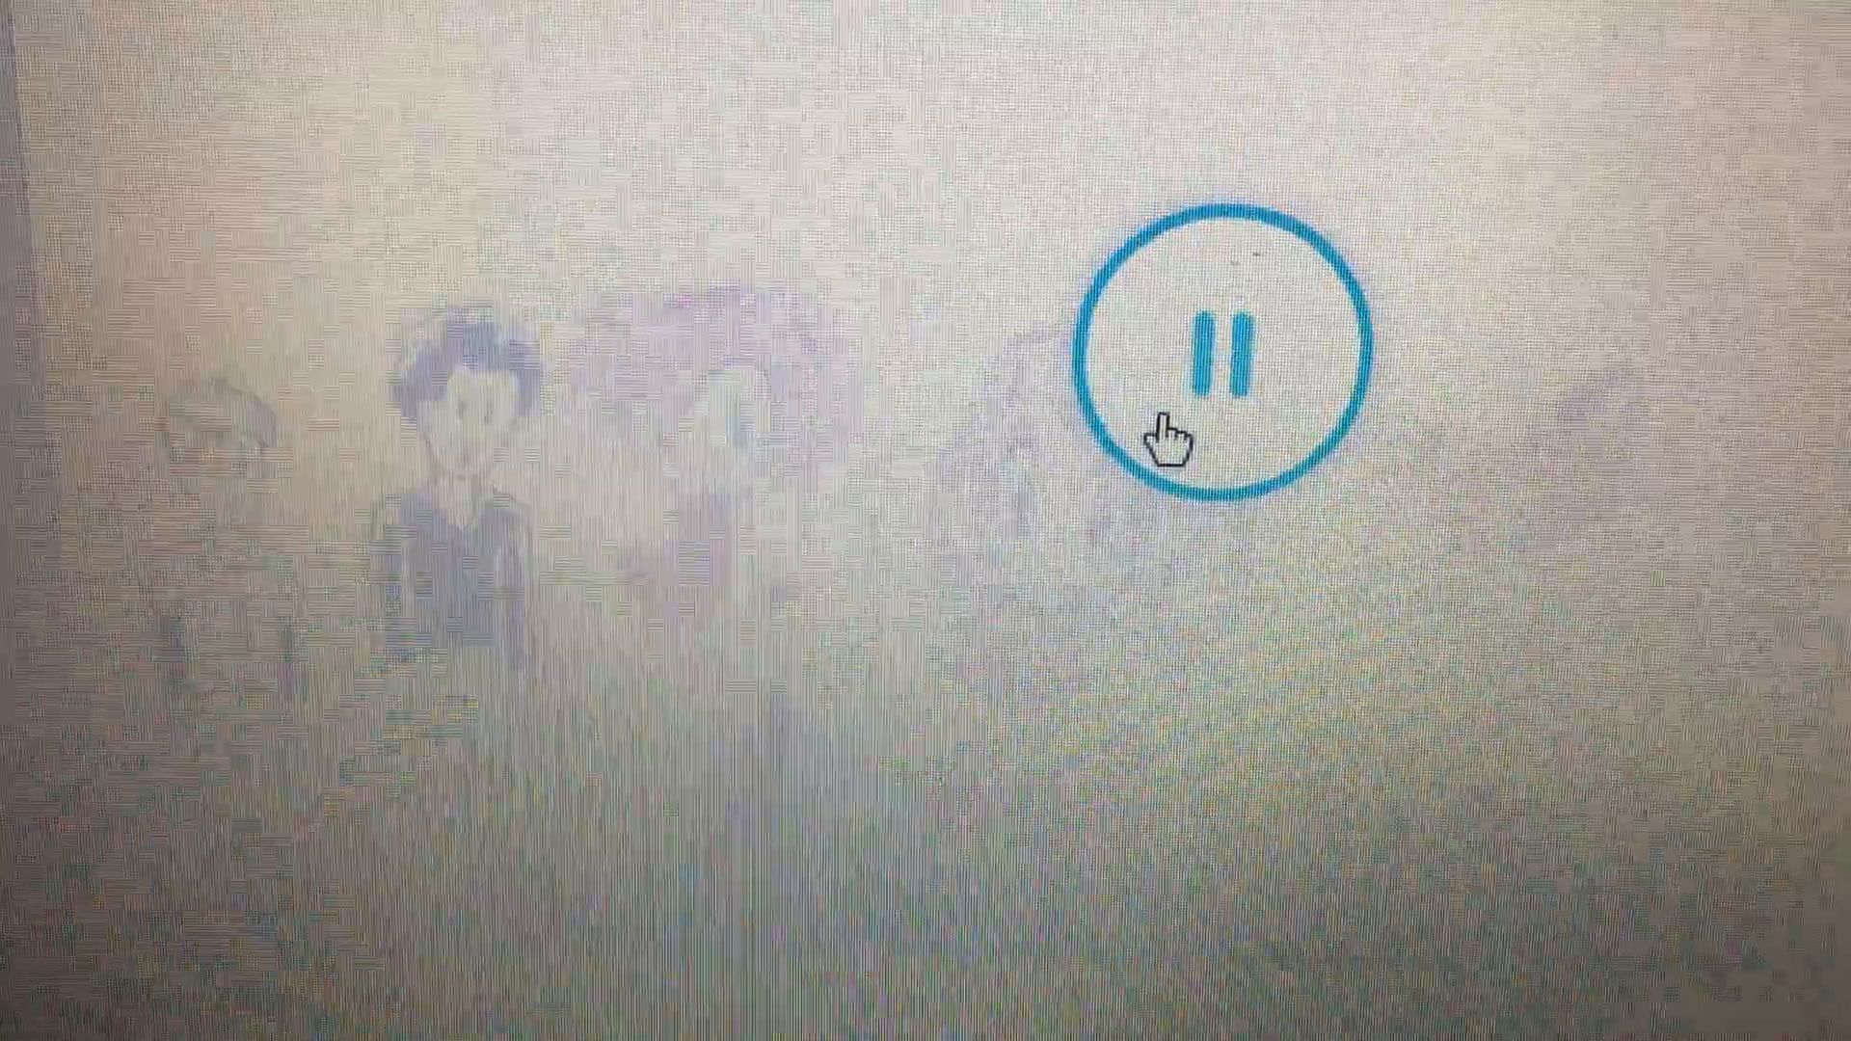
left_click(1224, 354)
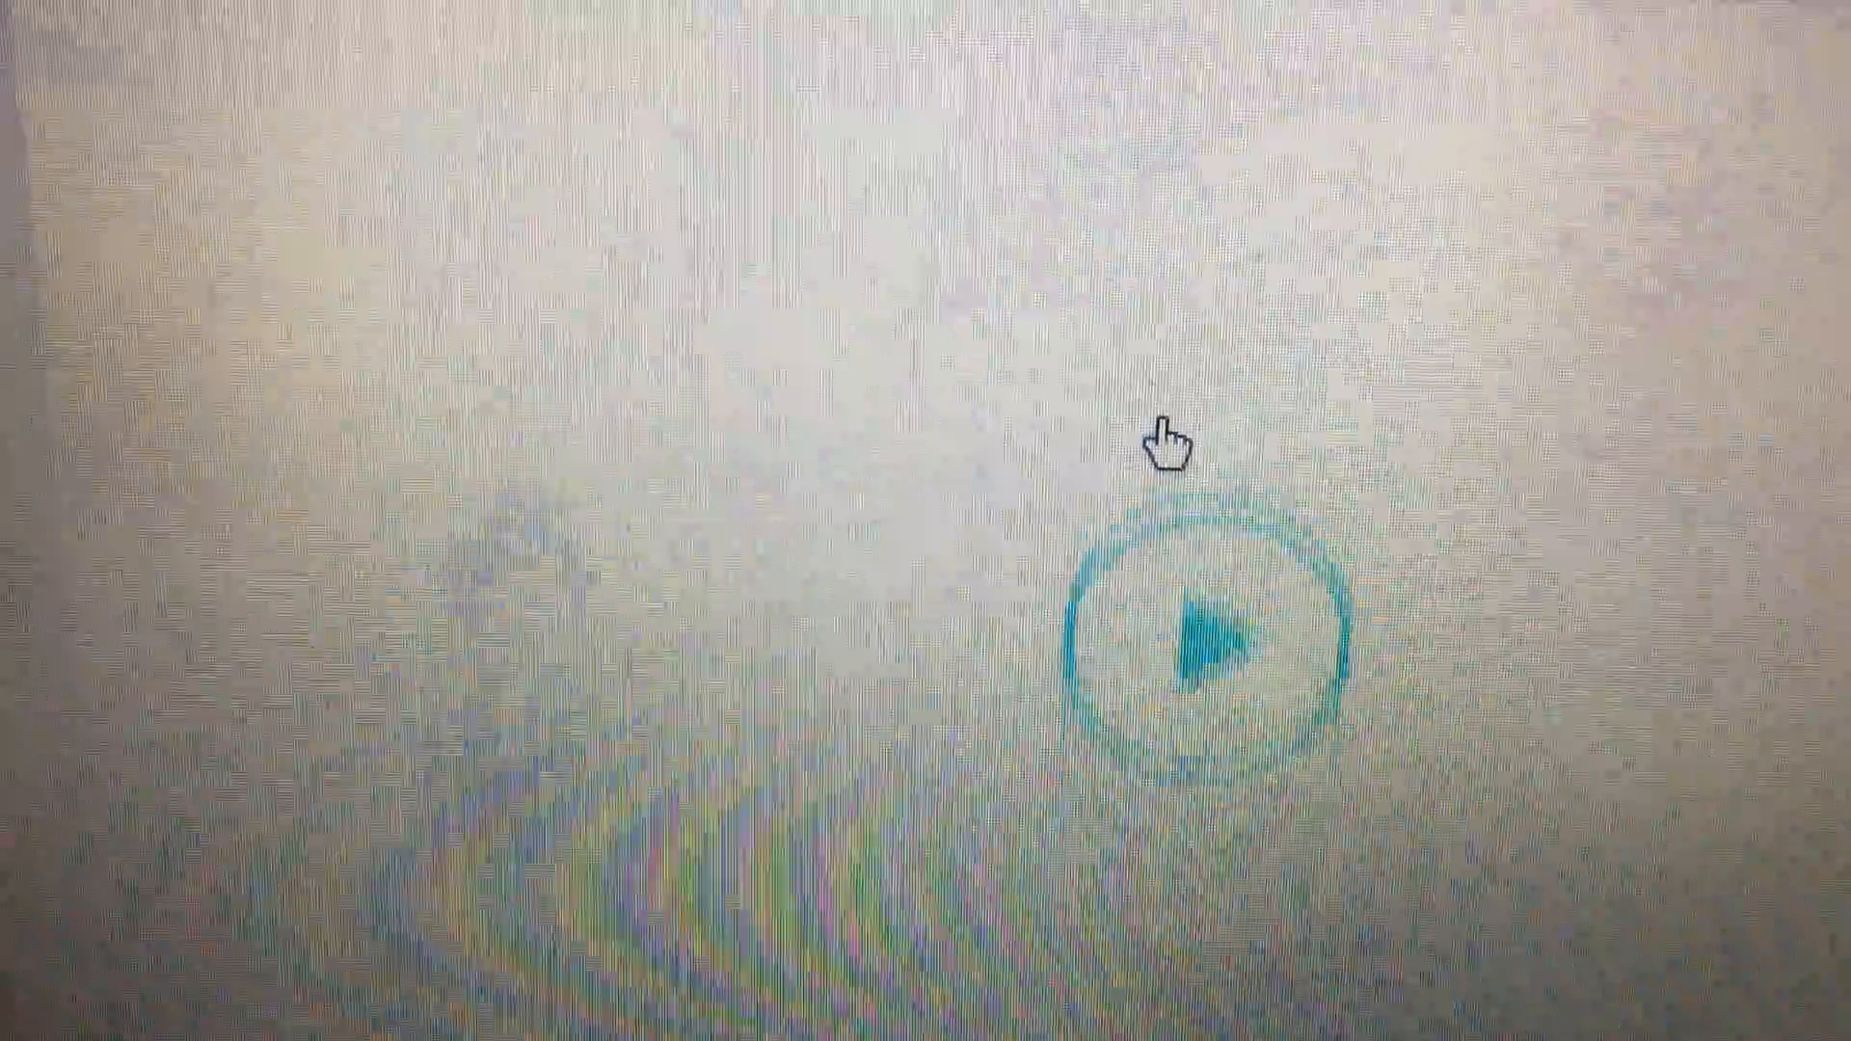
left_click(1195, 637)
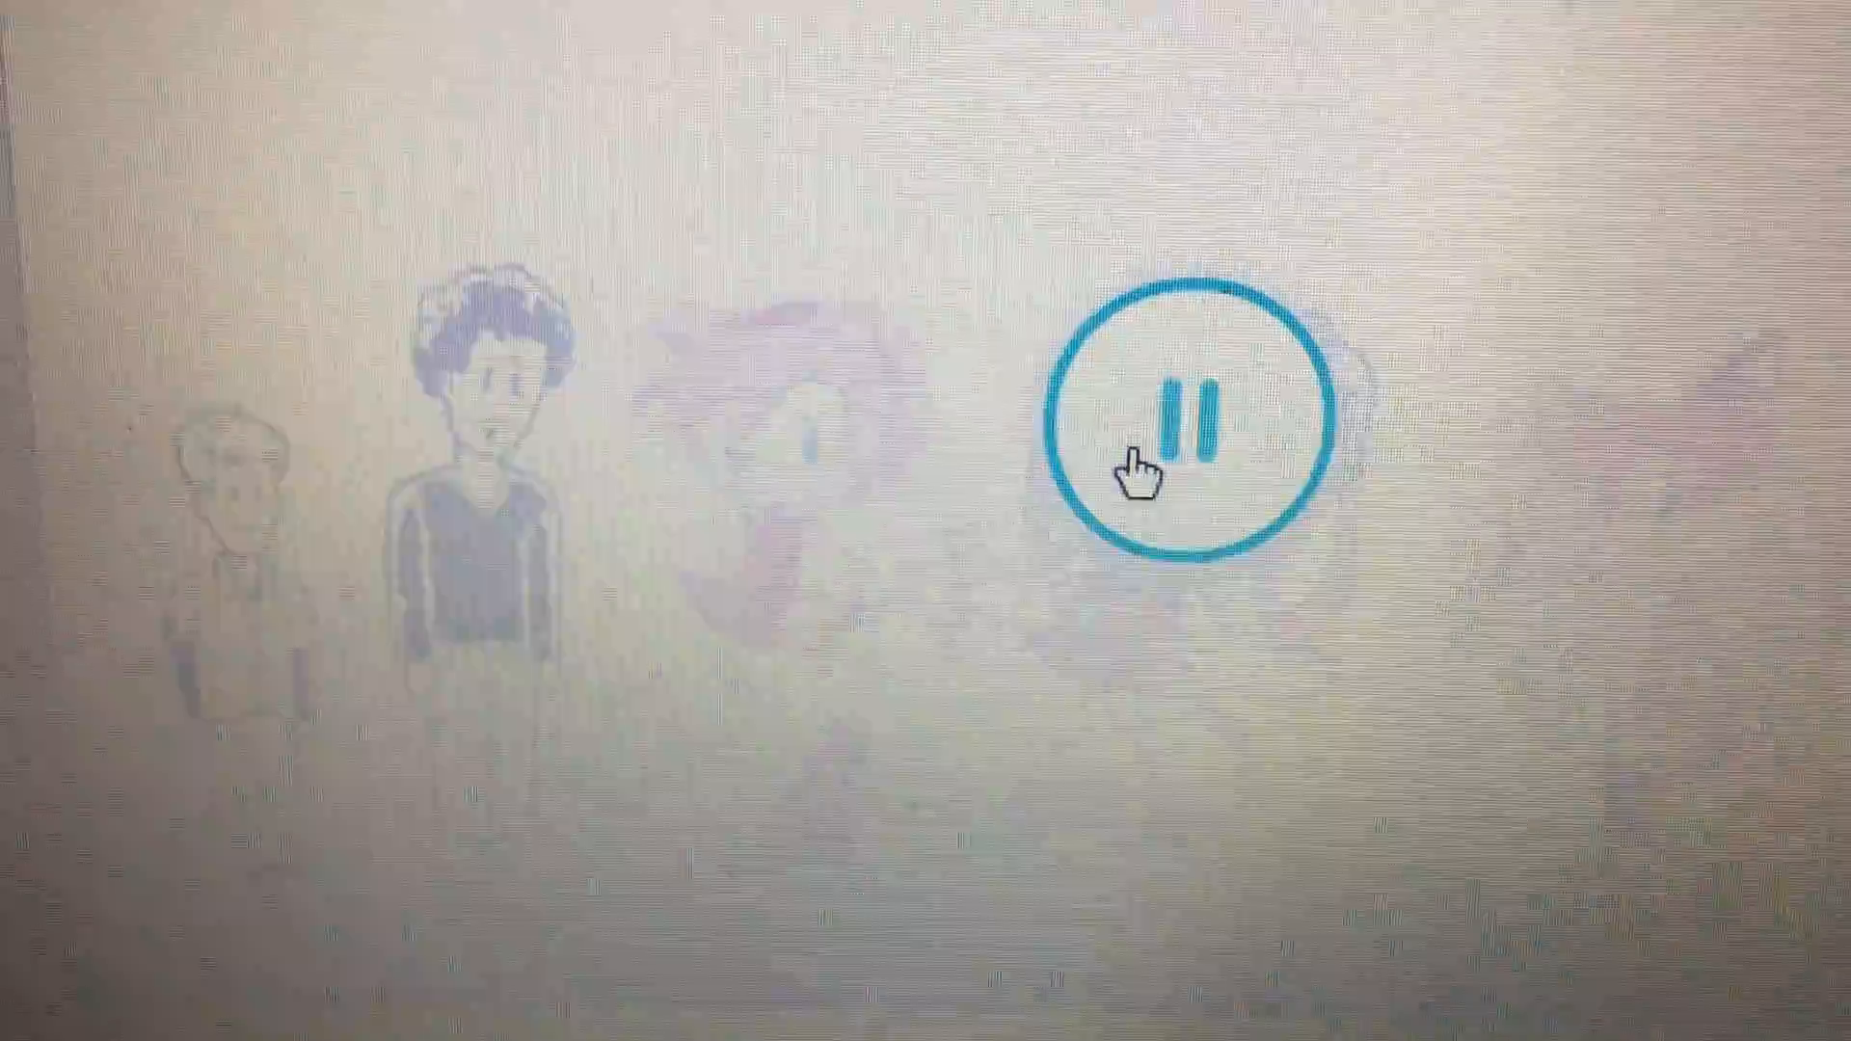
left_click(1187, 413)
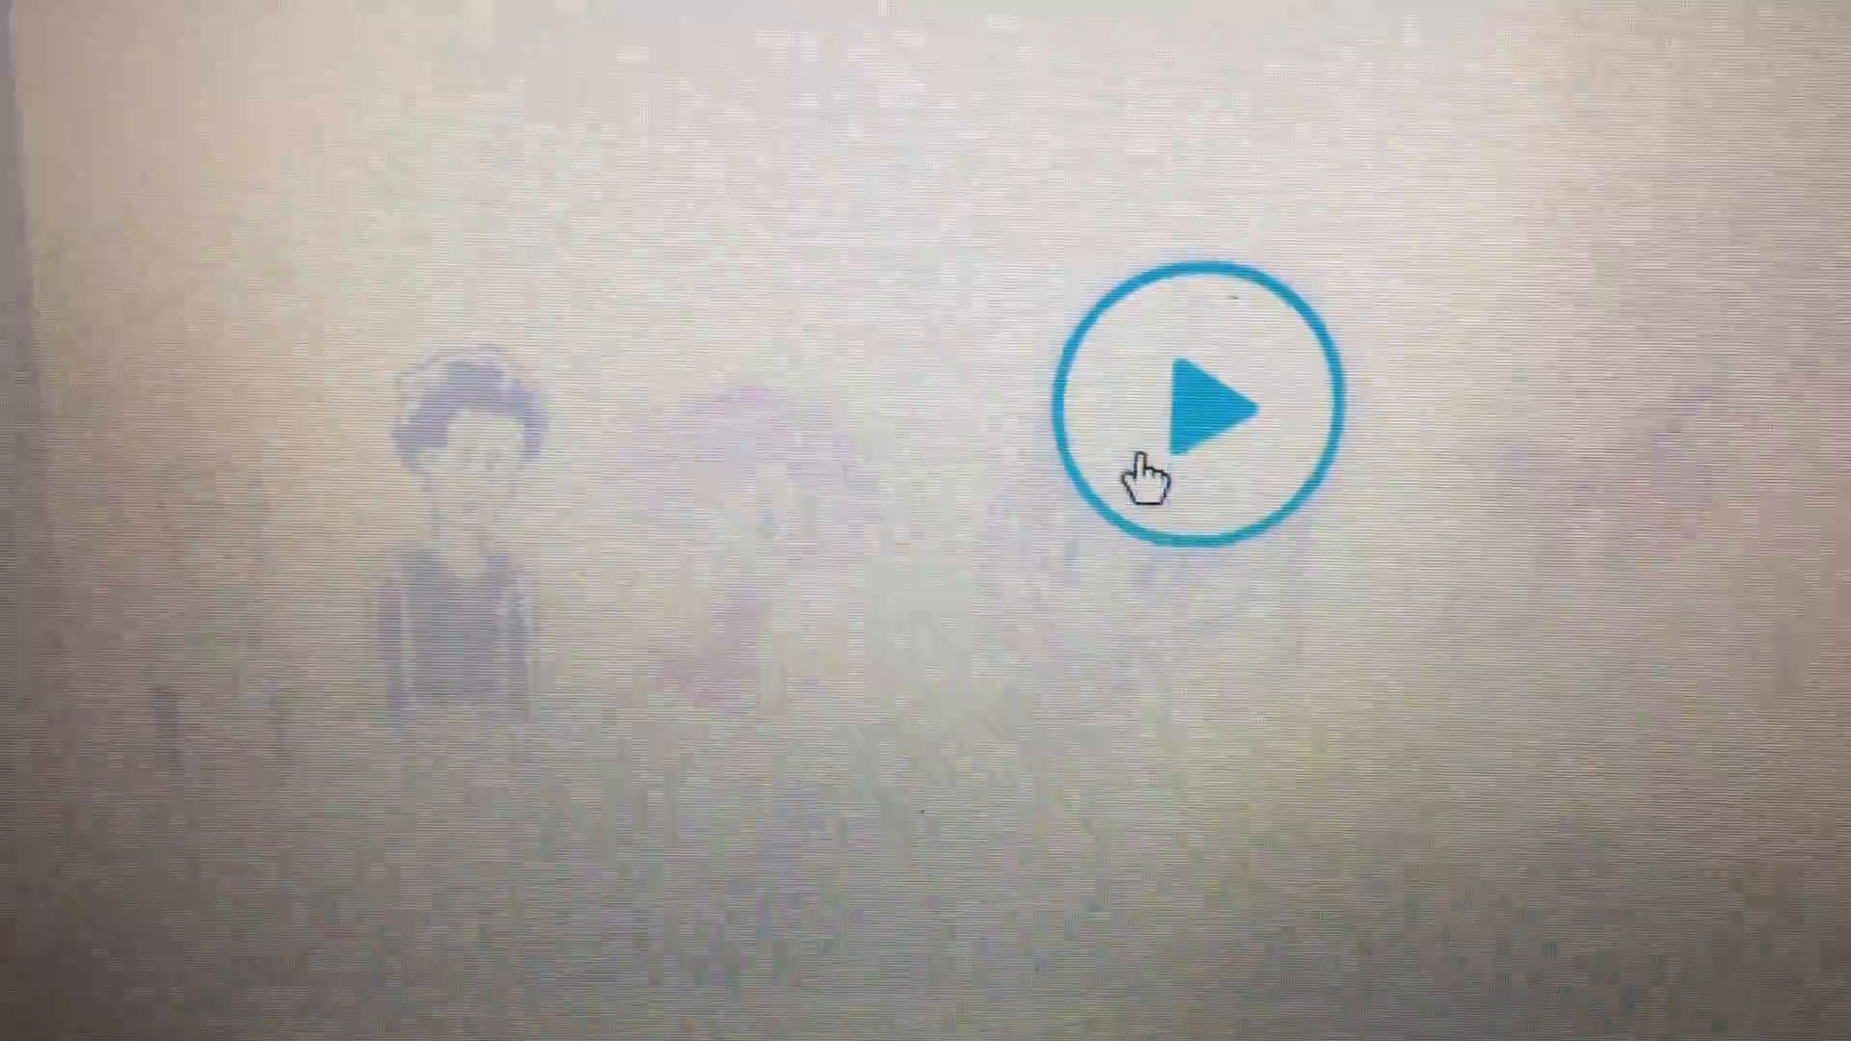
left_click(1198, 420)
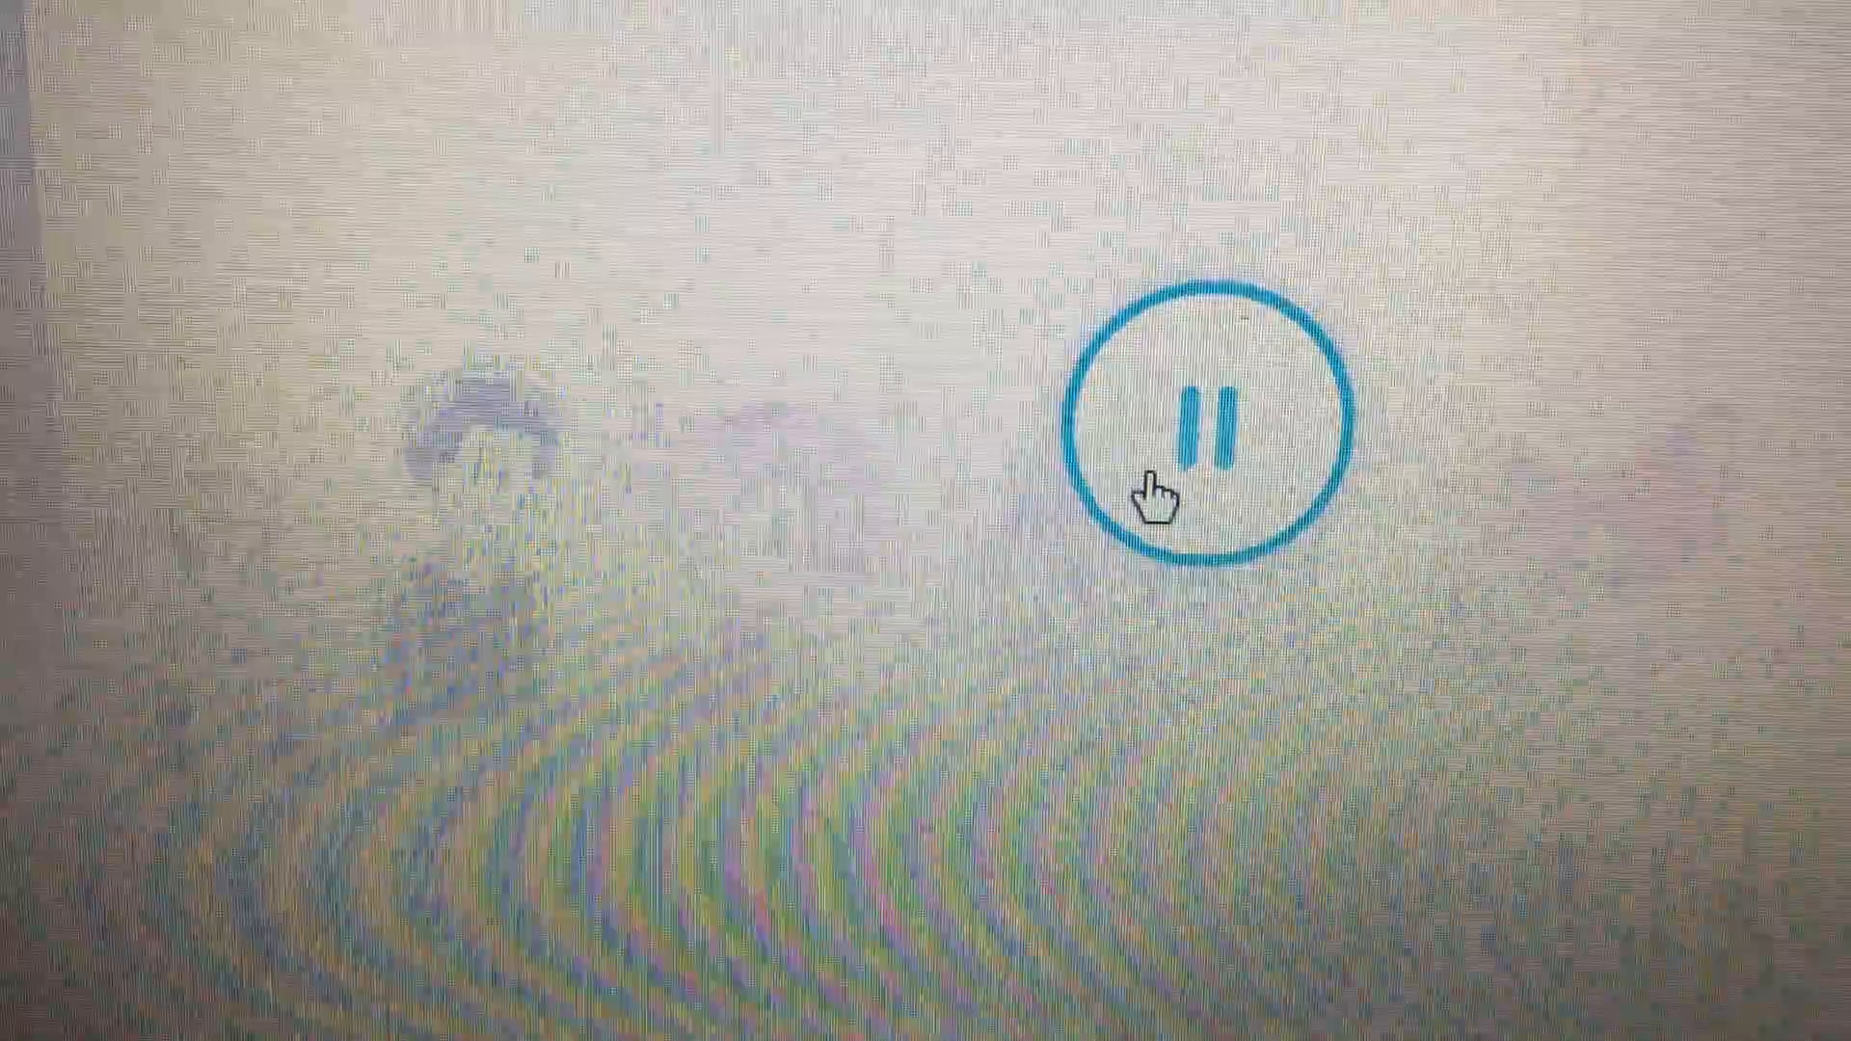
left_click(1193, 431)
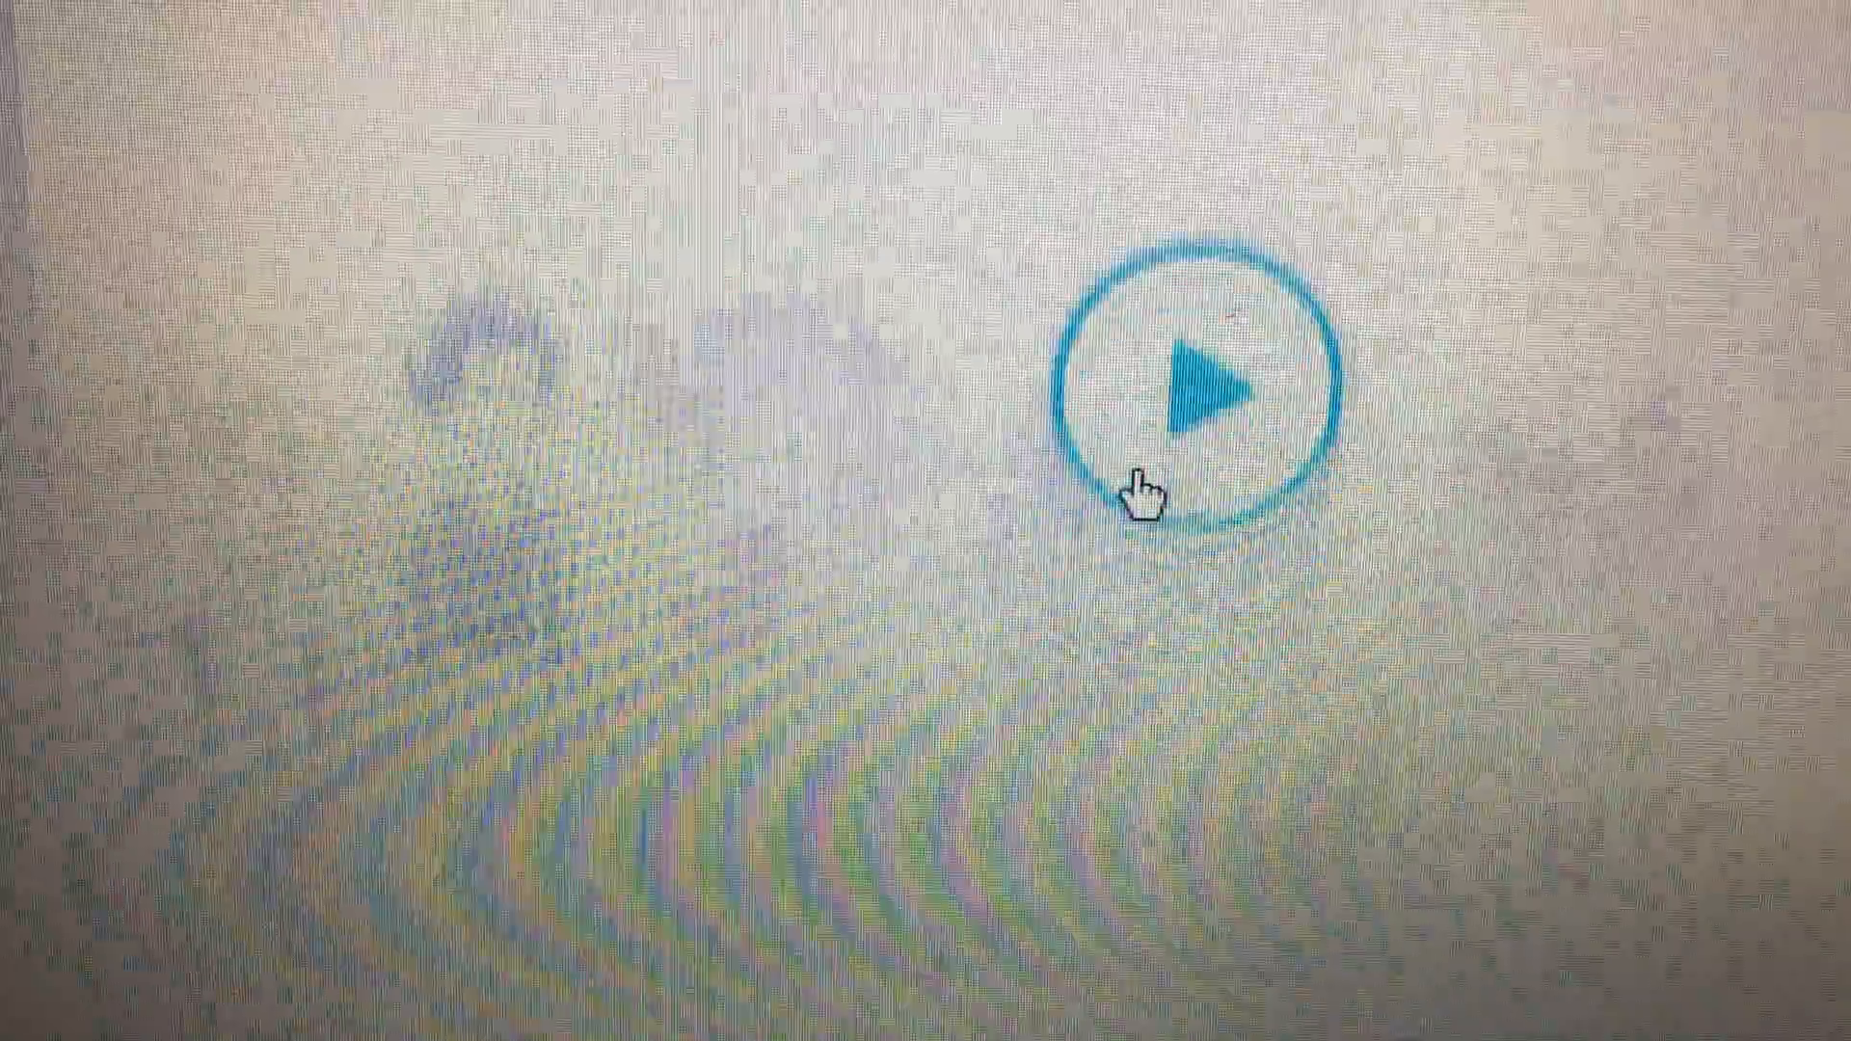
left_click(1194, 401)
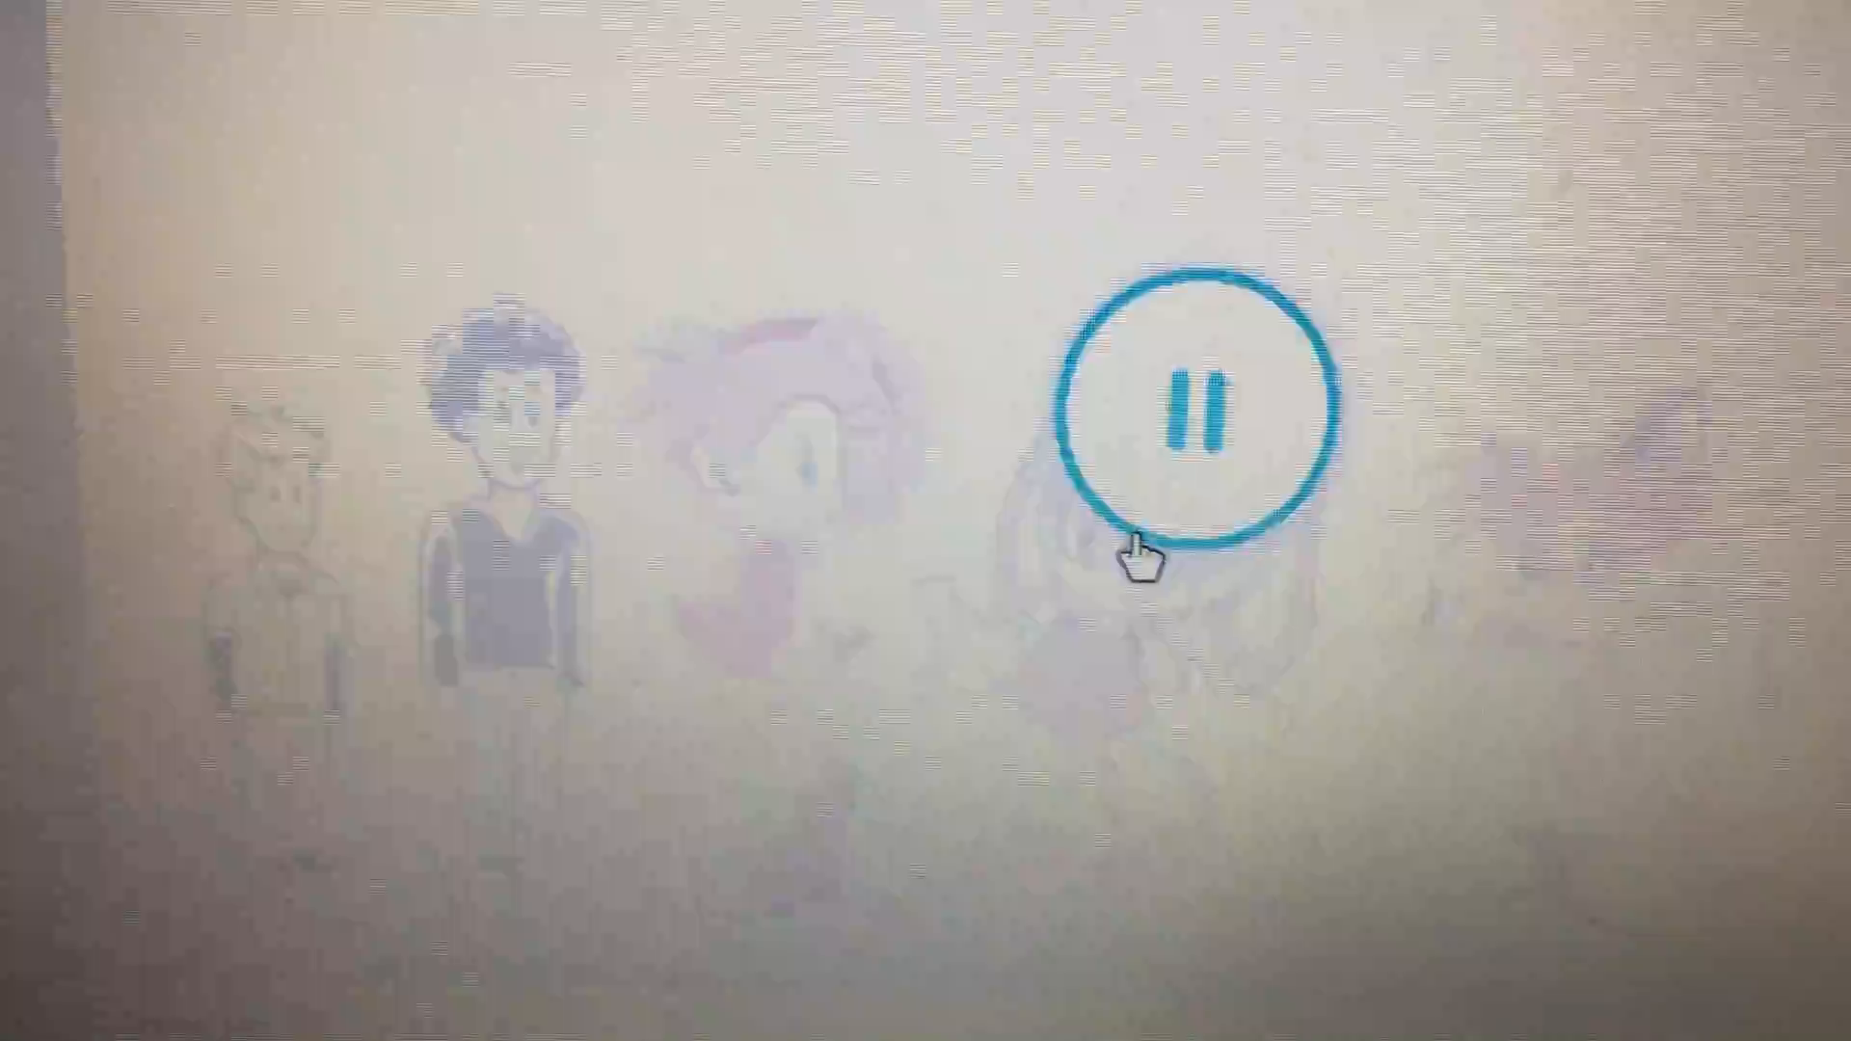
left_click(1192, 414)
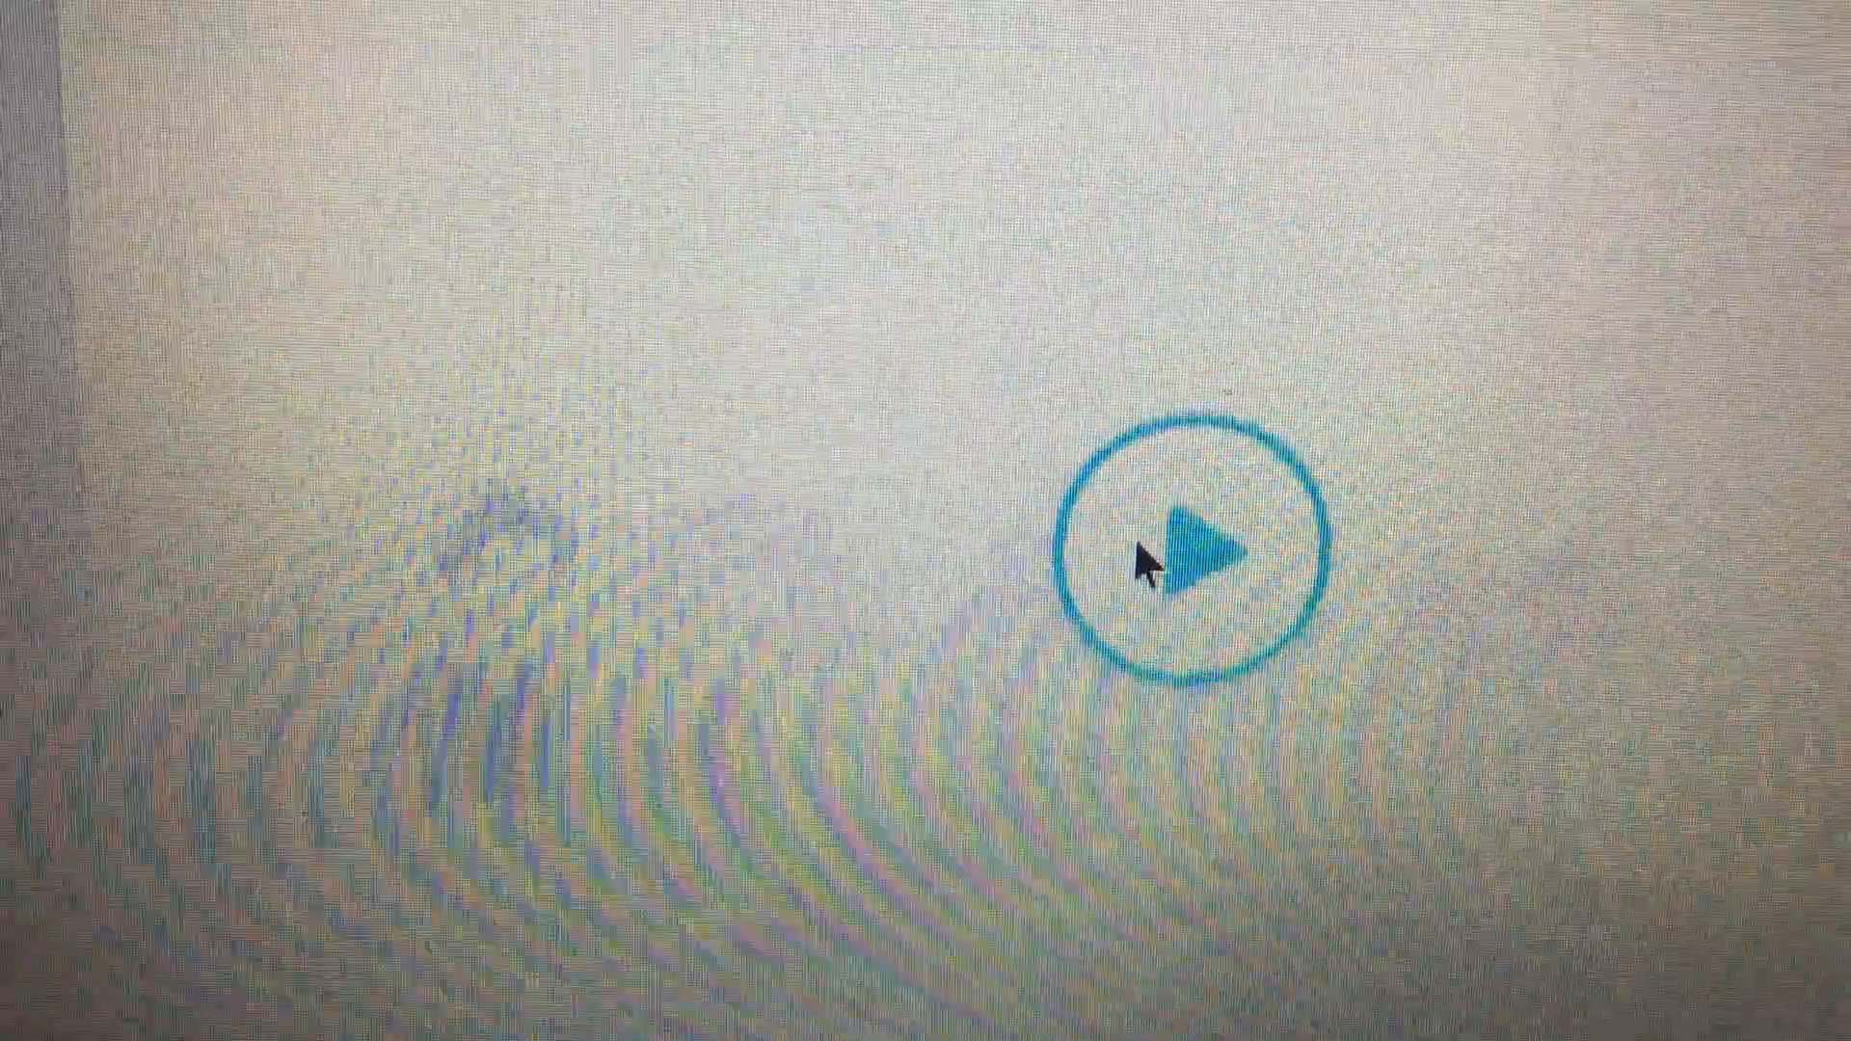
left_click(1193, 543)
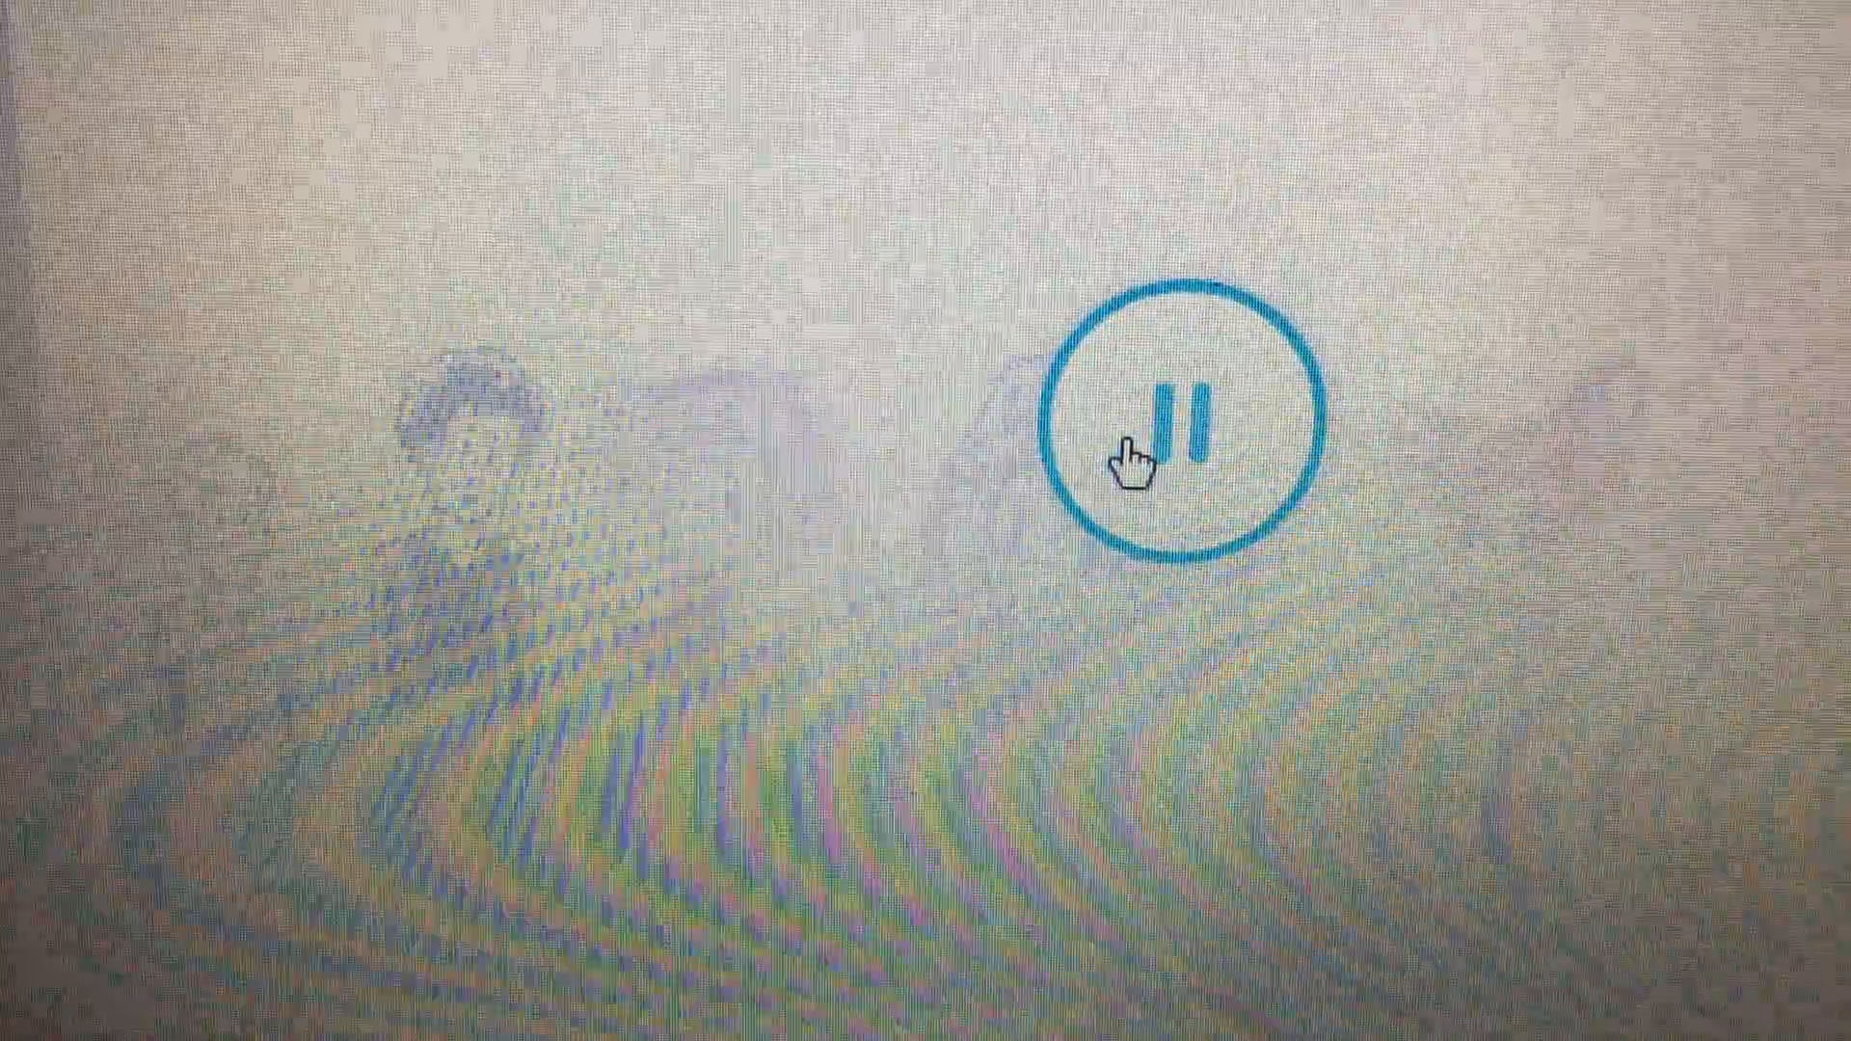
left_click(1180, 443)
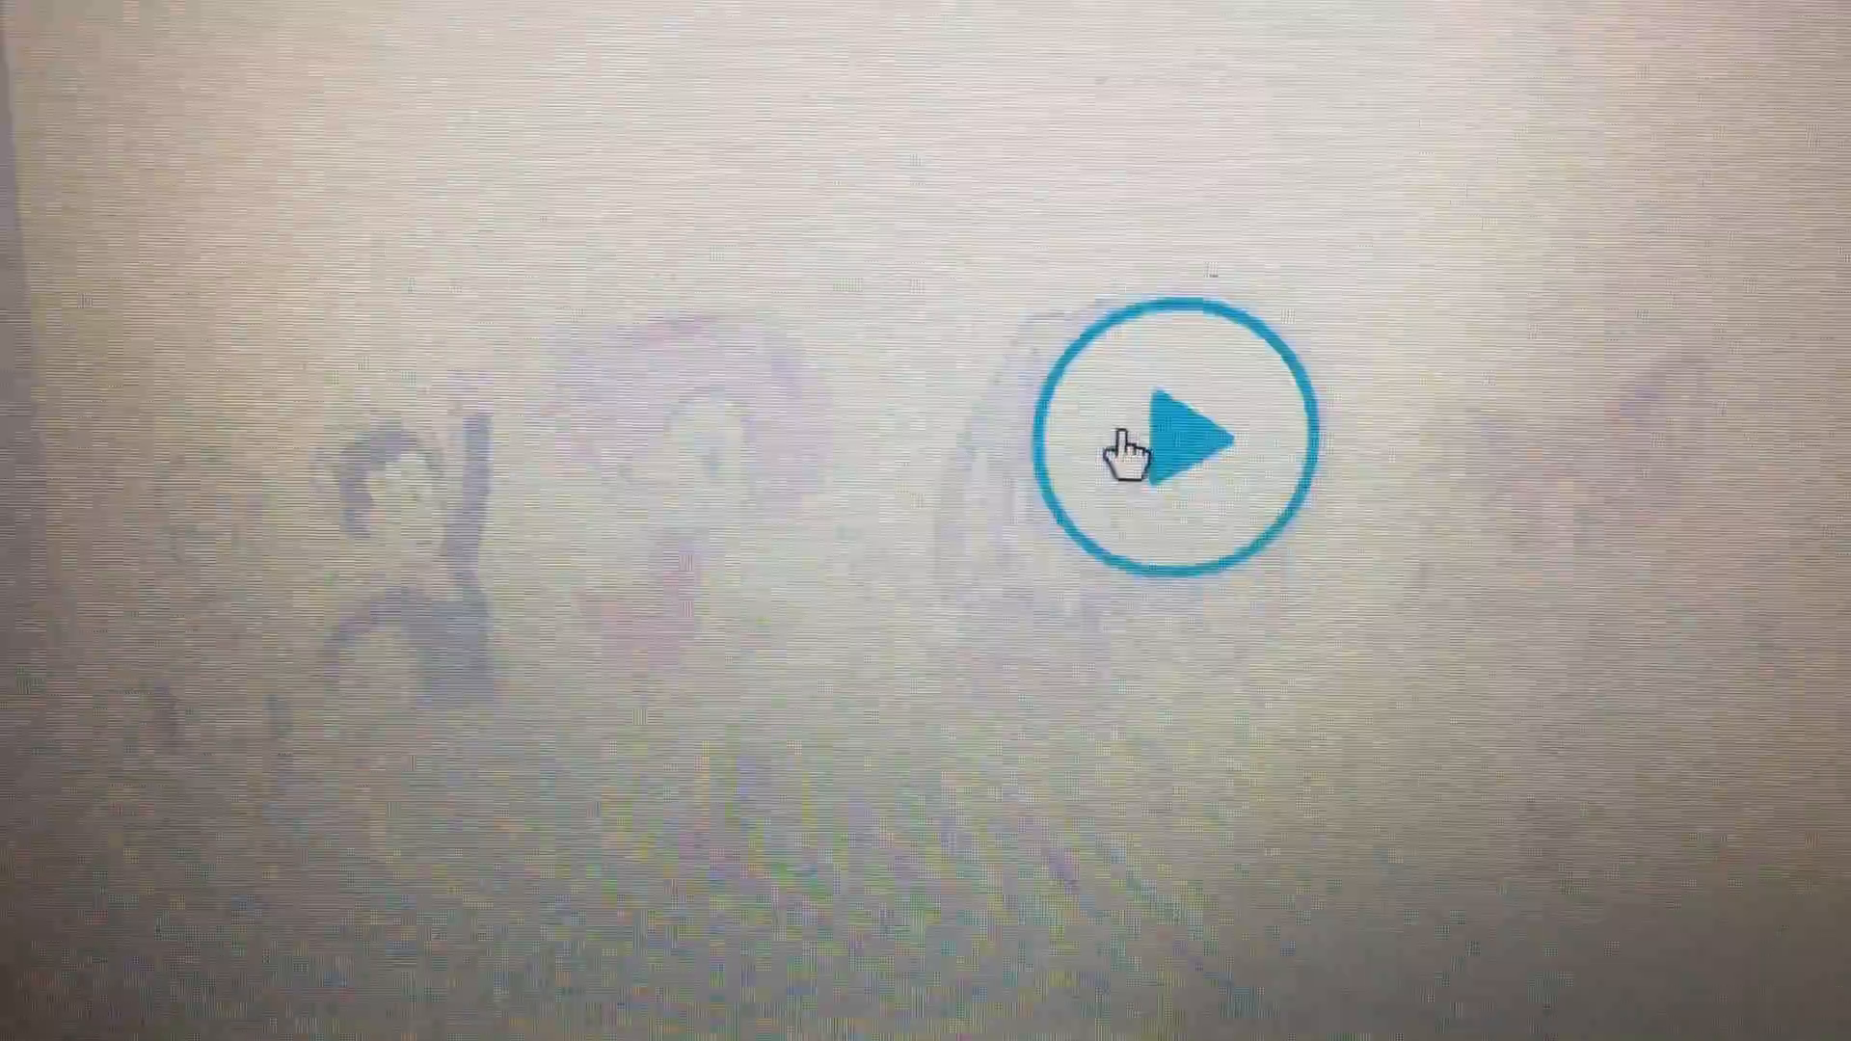
left_click(1175, 436)
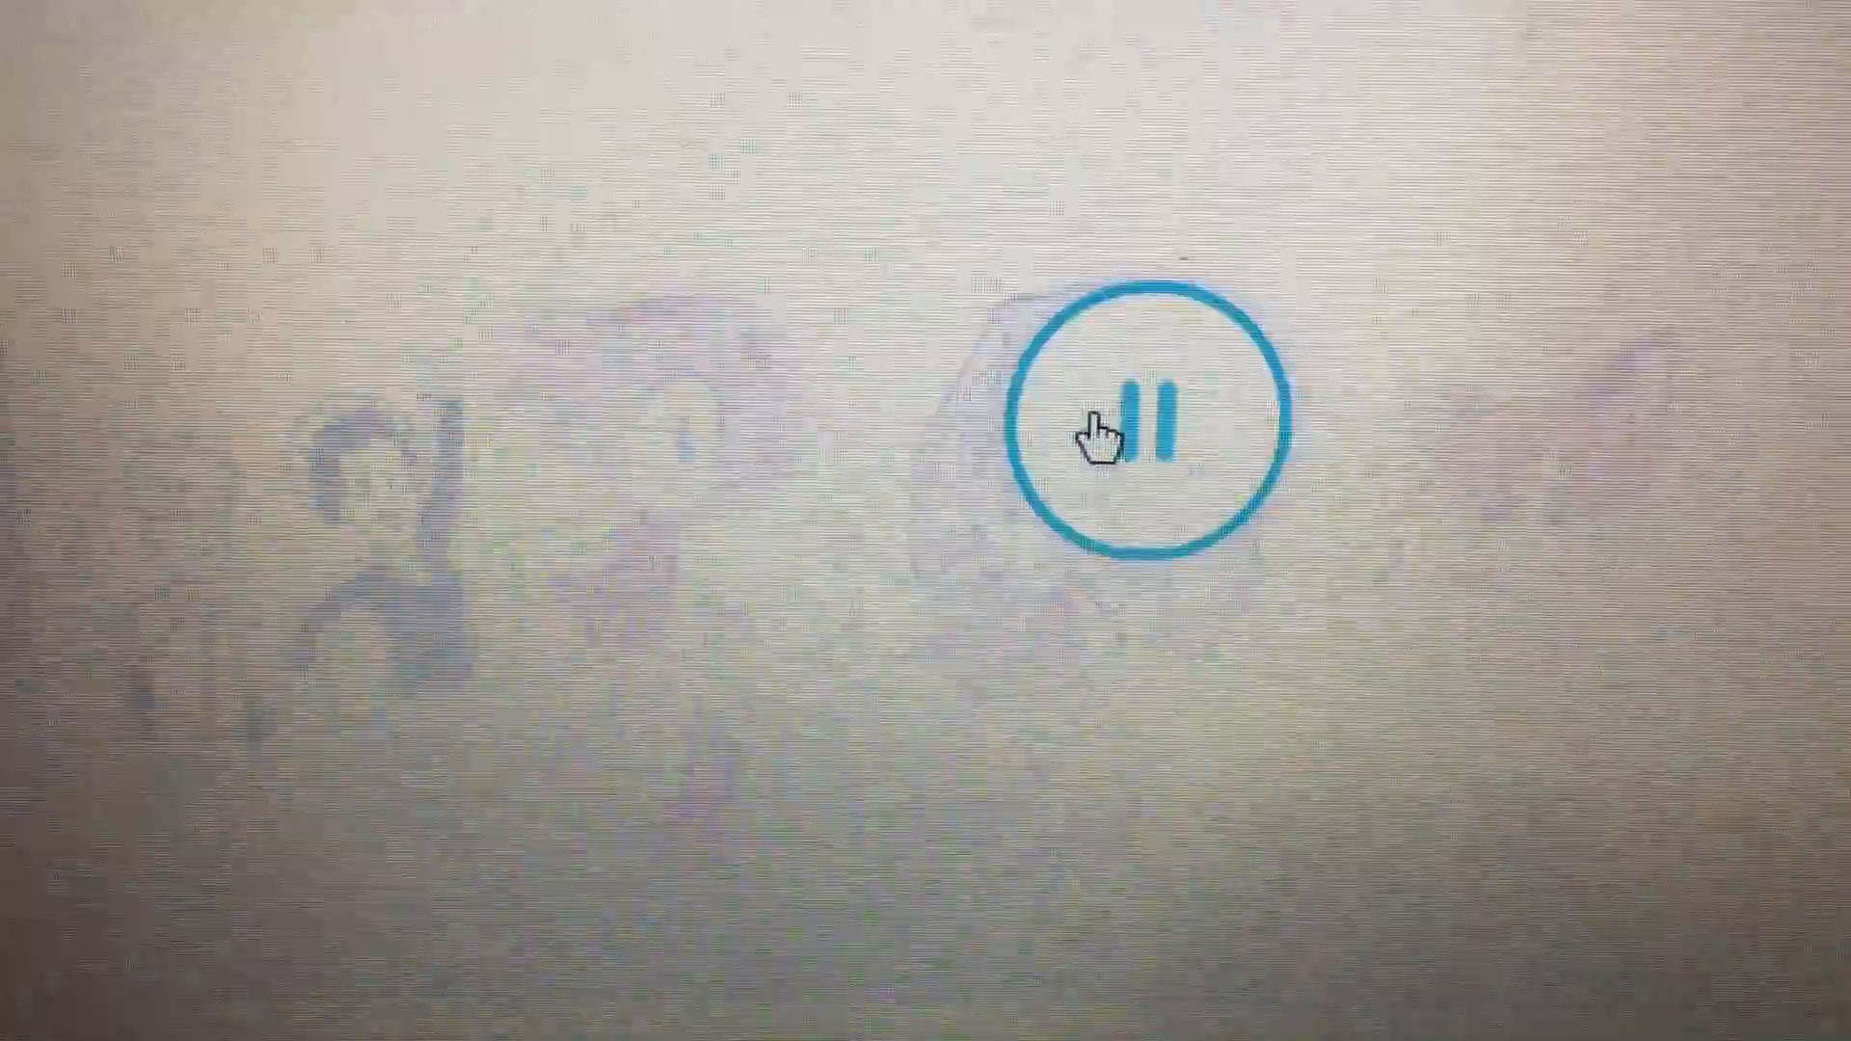
left_click(1127, 425)
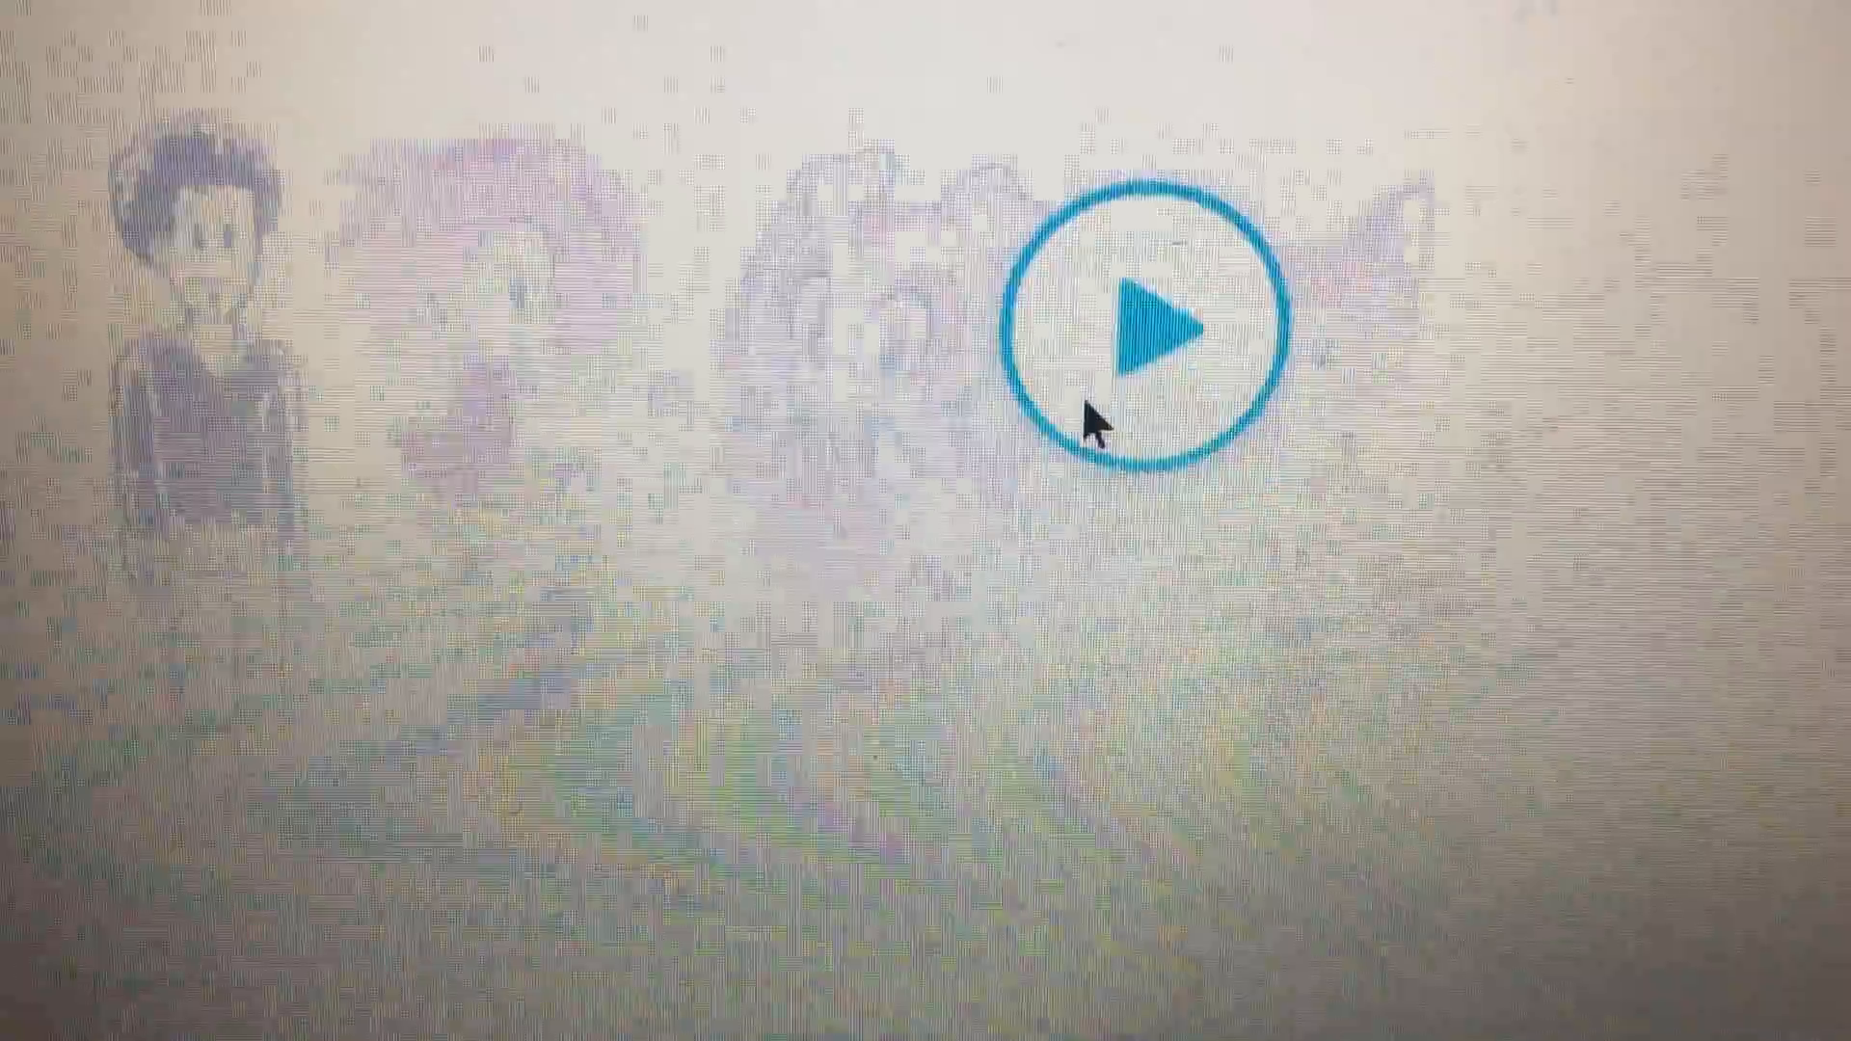
left_click(1151, 342)
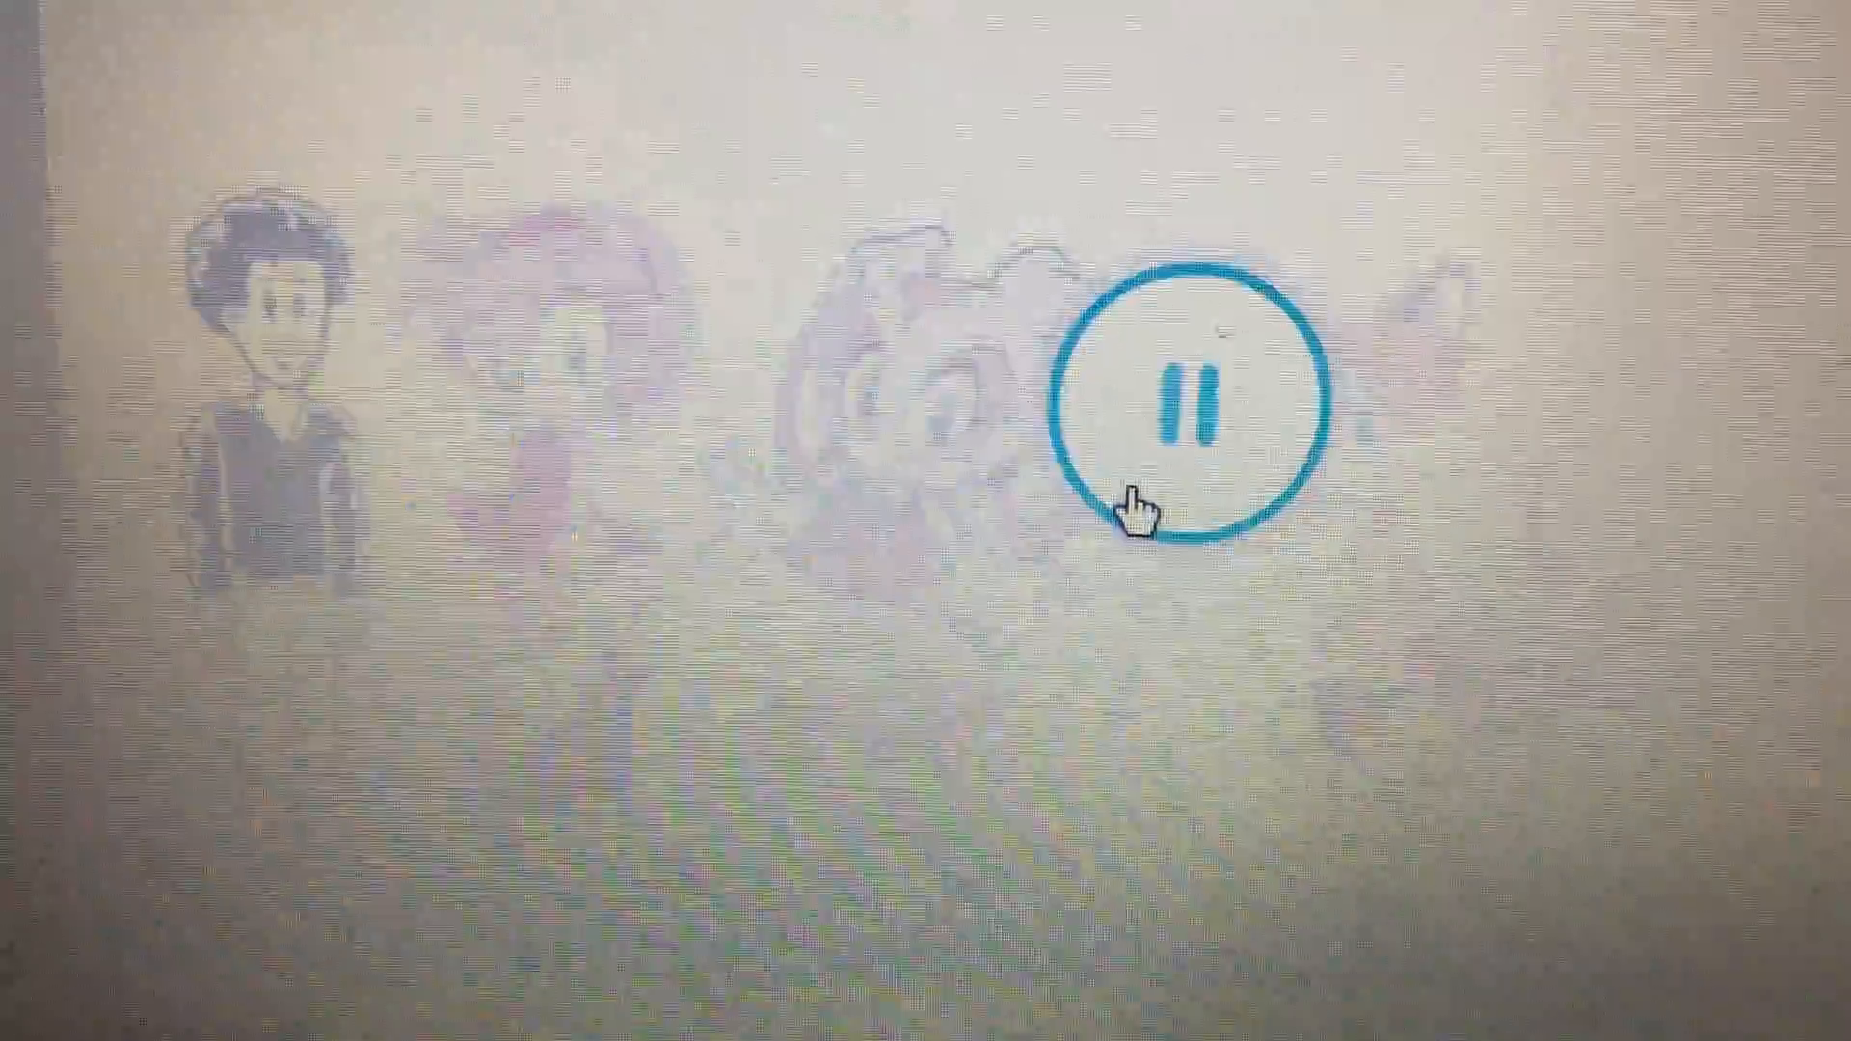